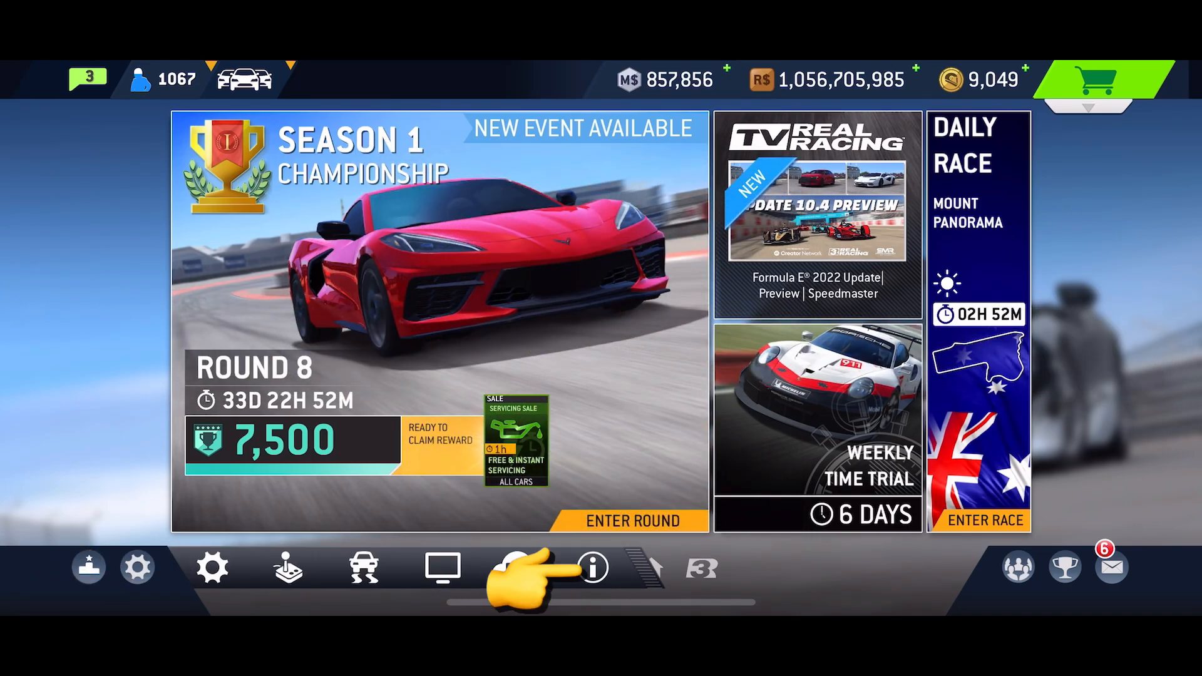
Reach the Support option from Real Racing 3's Help & About screen
{"action": "left_click", "coordinate": [591, 568]}
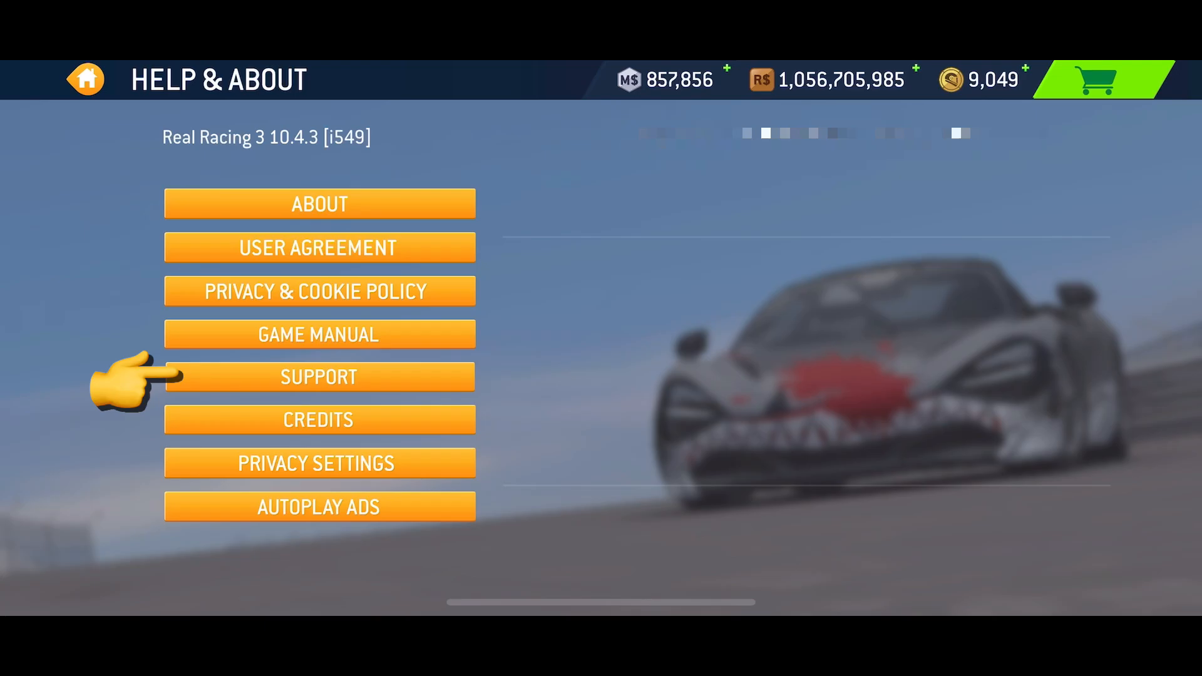
{"action": "left_click", "coordinate": [318, 377]}
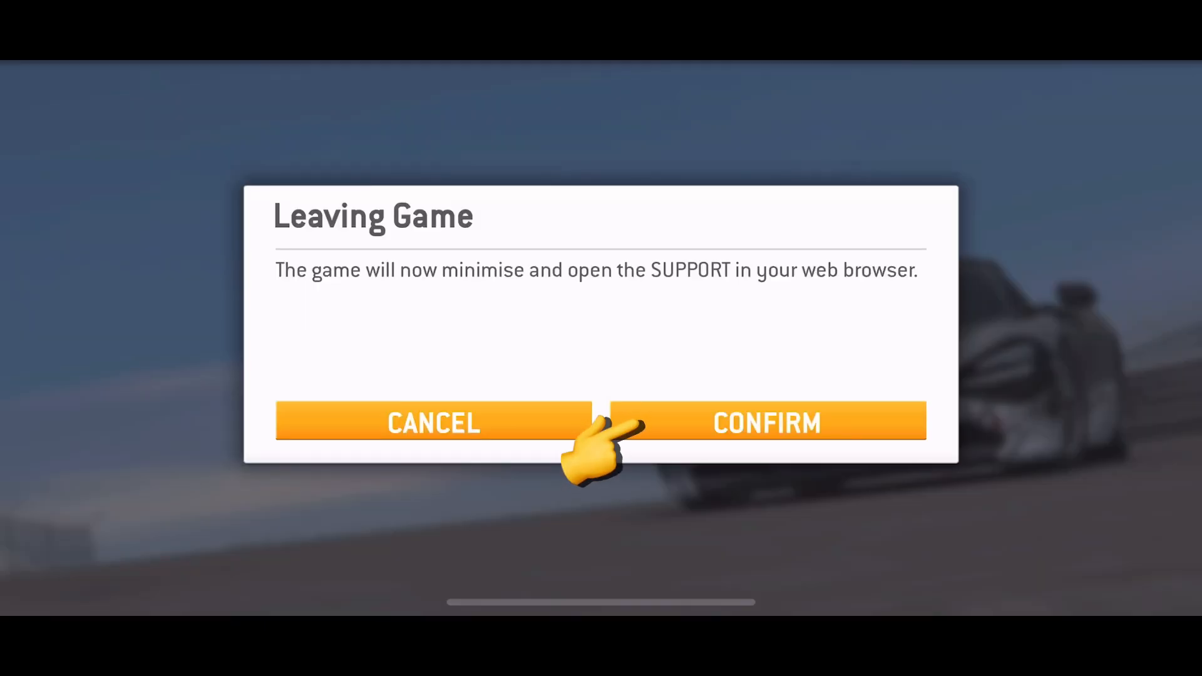
Leave the game for the Firemonkeys Help Center and get past the cookie consent notices
{"action": "left_click", "coordinate": [766, 422]}
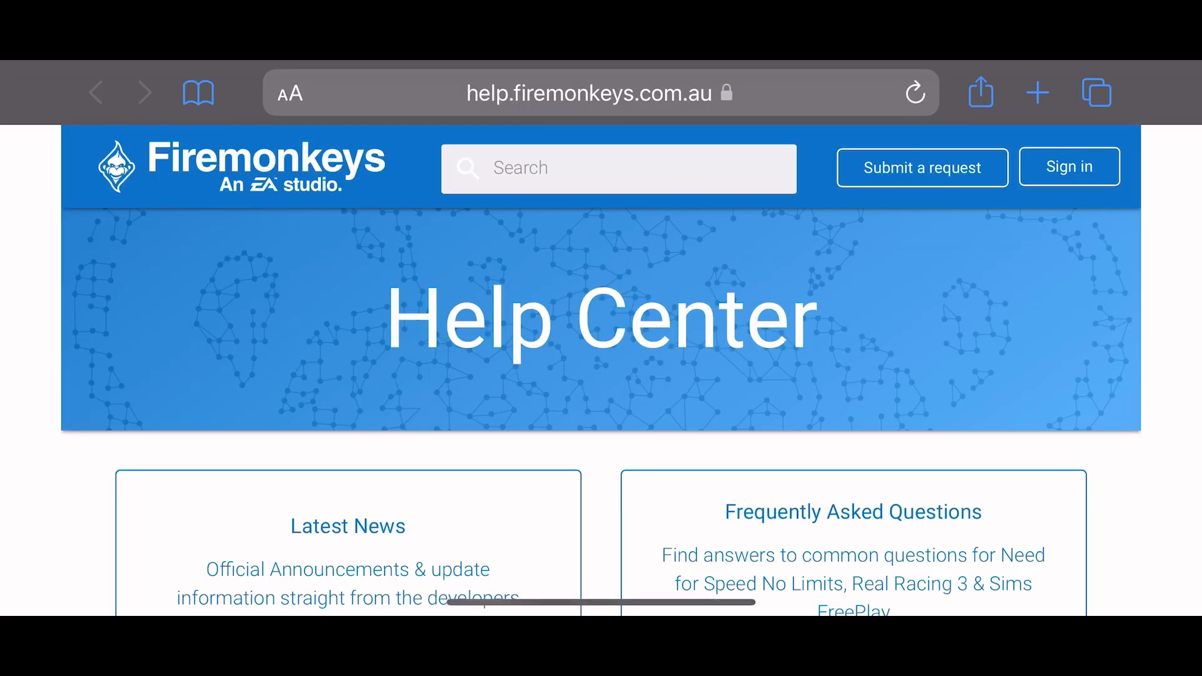
{"action": "left_click", "coordinate": [1069, 166]}
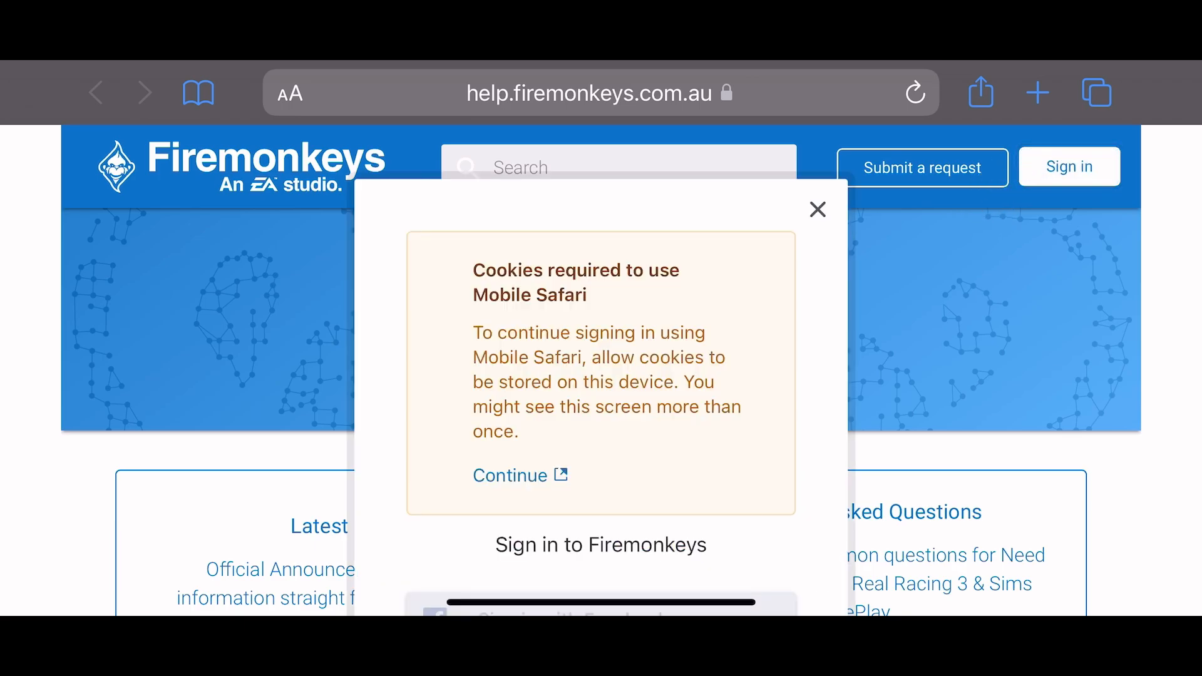
{"action": "left_click", "coordinate": [508, 476]}
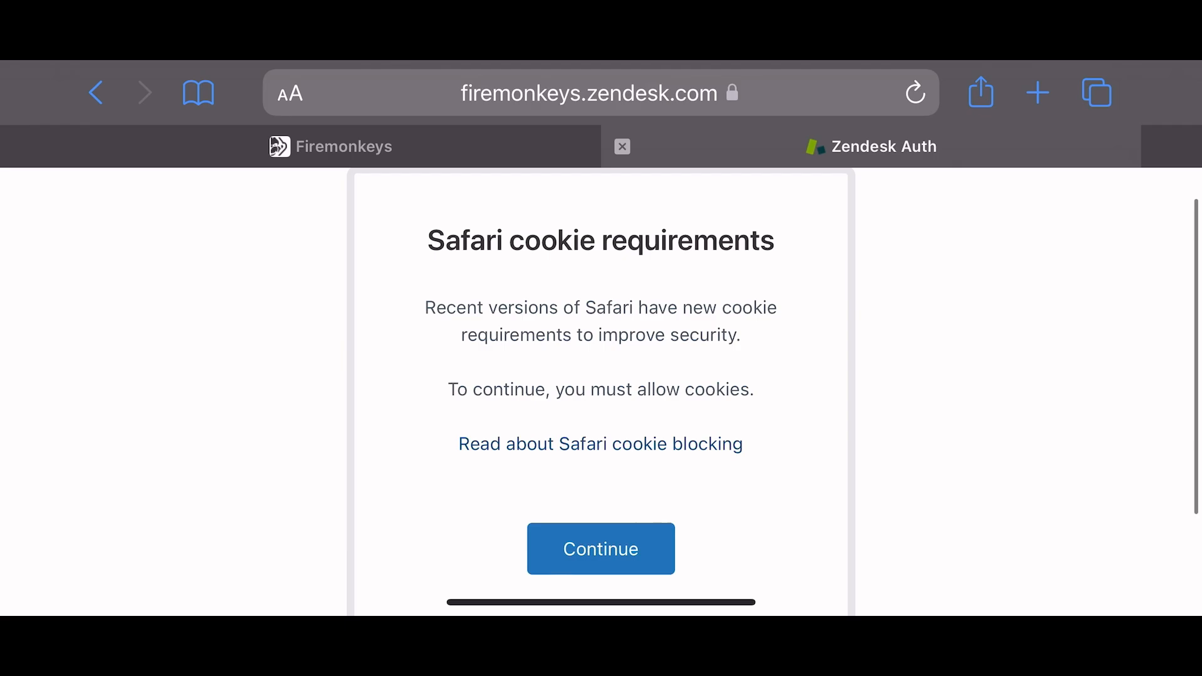
{"action": "left_click", "coordinate": [601, 548]}
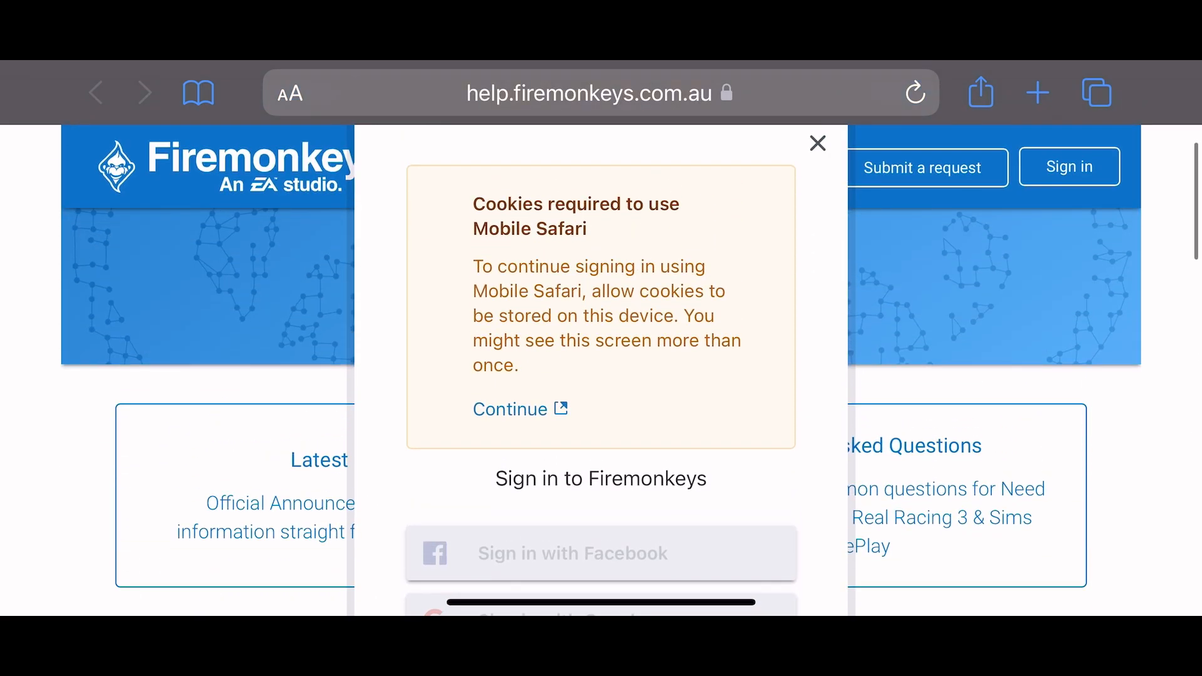
Sign in to the help center account, confirming the re-entered password
{"action": "left_click", "coordinate": [509, 408]}
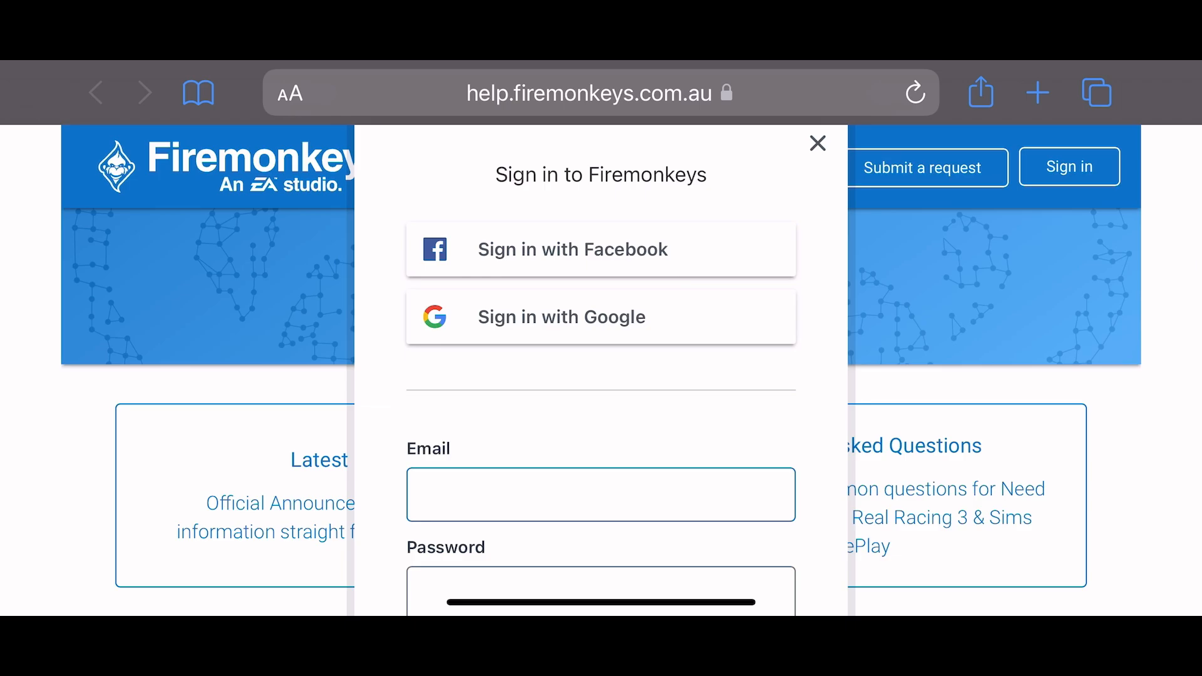
{"action": "left_click", "coordinate": [601, 249]}
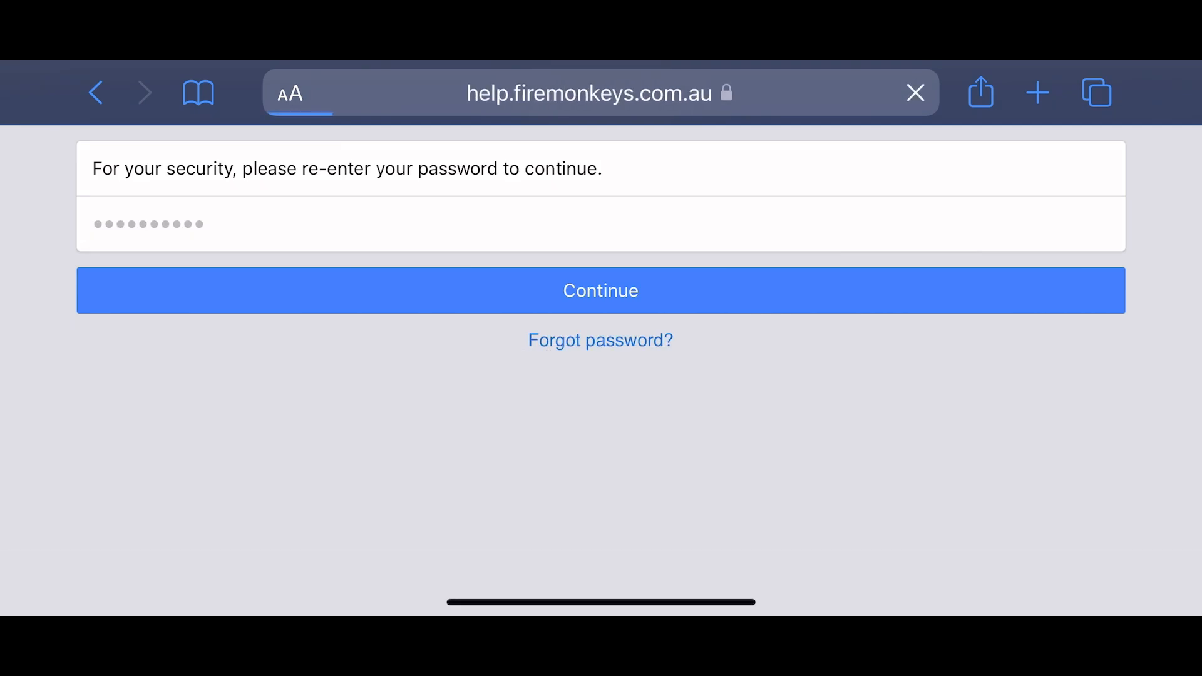
{"action": "left_click", "coordinate": [601, 291]}
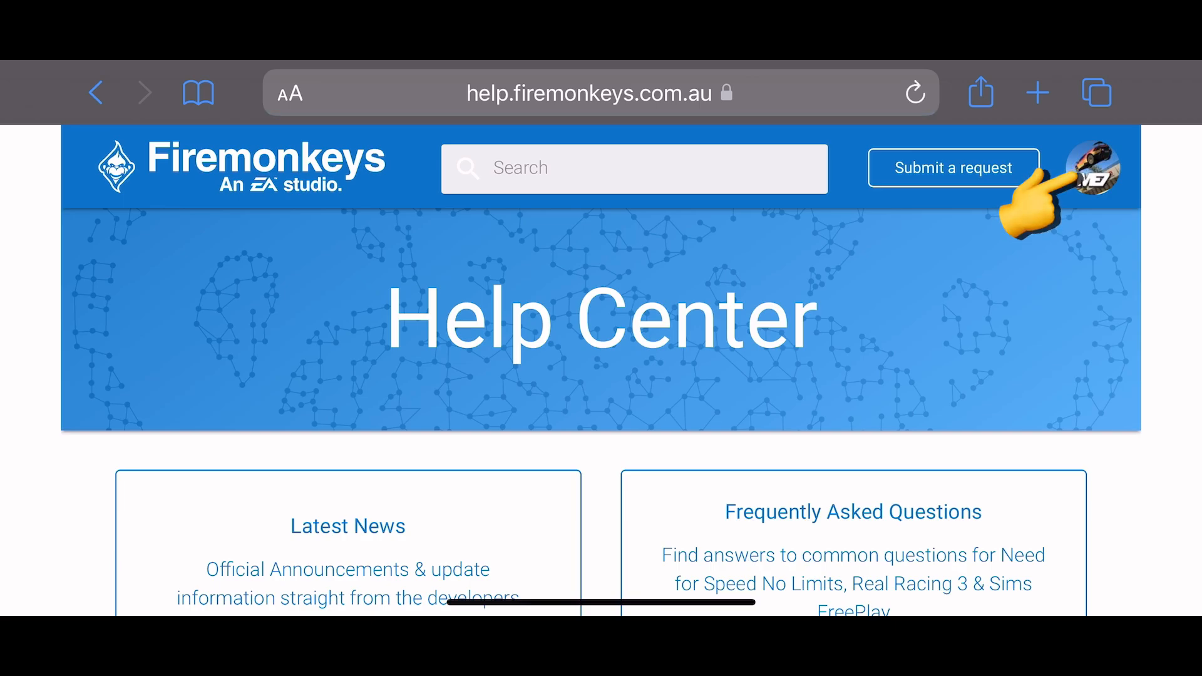
Go to My activities from the account avatar menu to see past requests
{"action": "left_click", "coordinate": [1094, 168]}
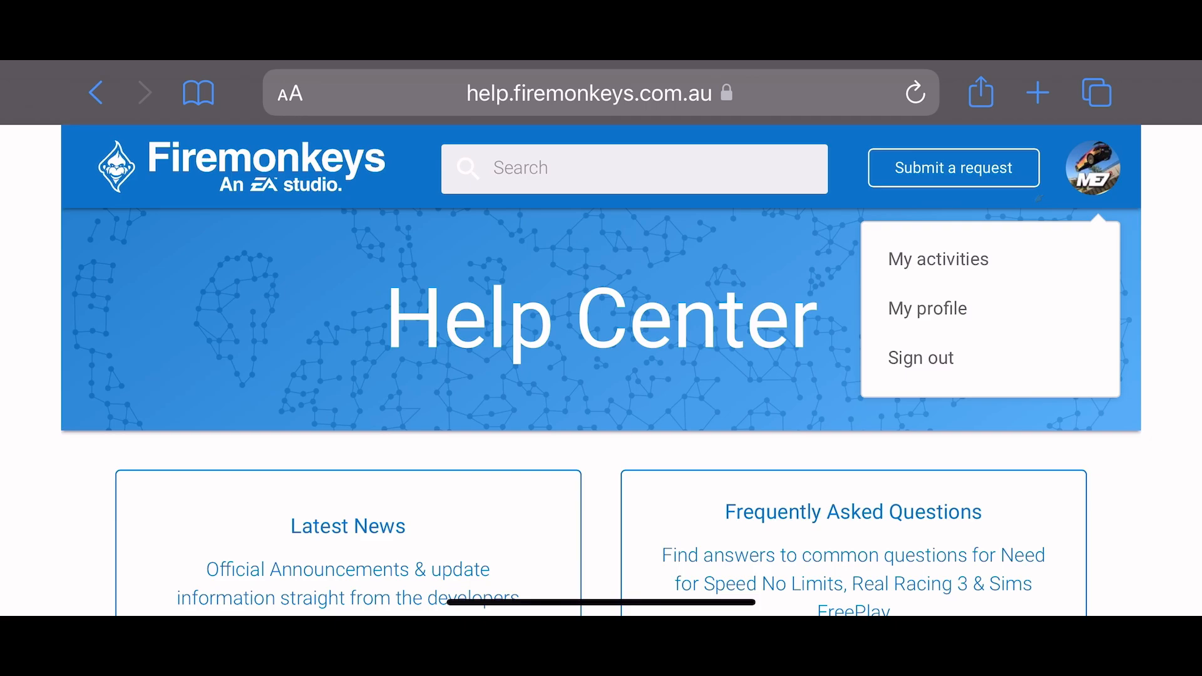
{"action": "left_click", "coordinate": [938, 258]}
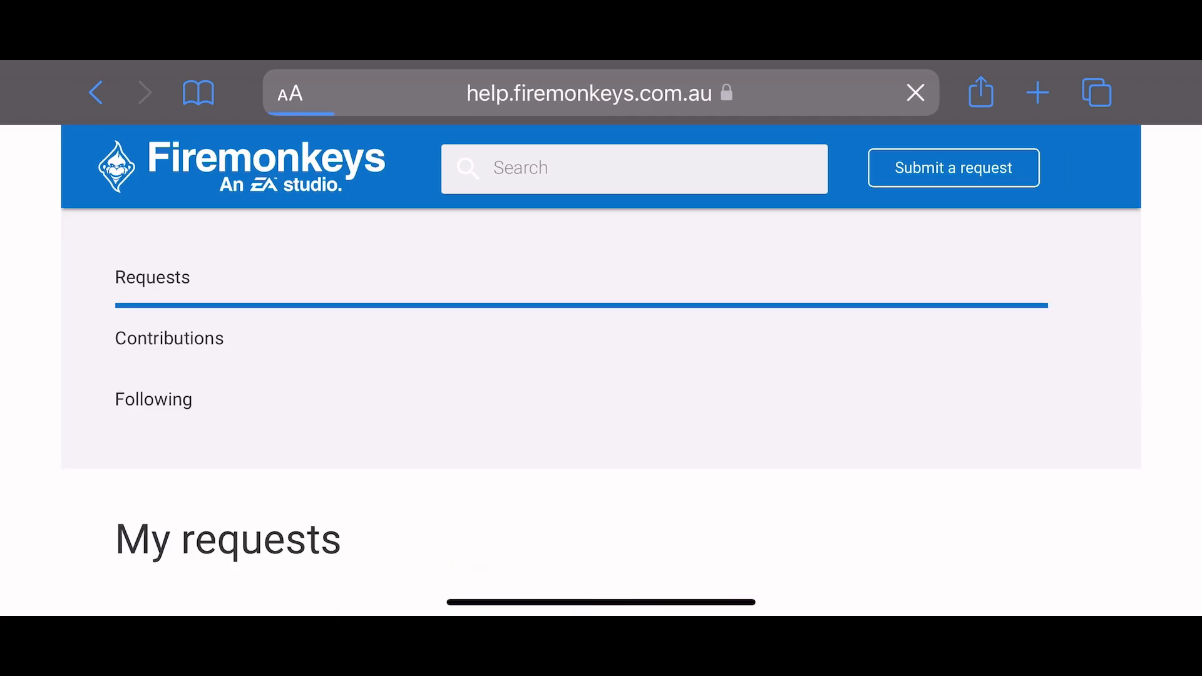
{"action": "scroll", "scroll_direction": "down", "scroll_amount": 3}
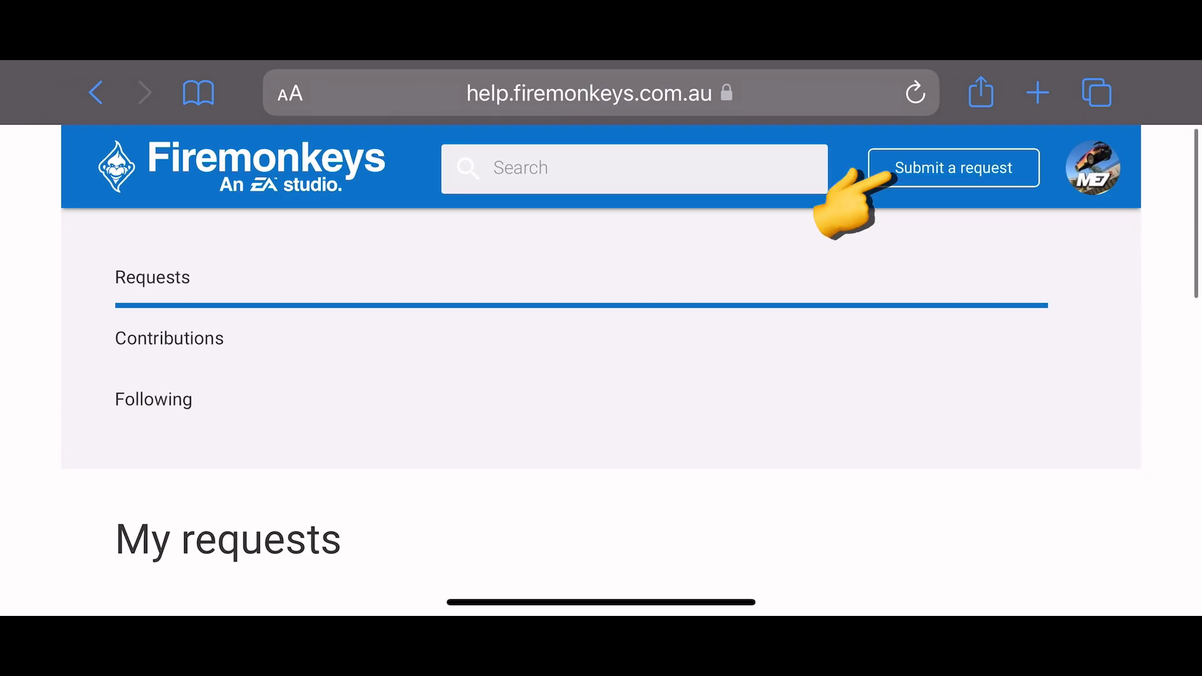
Start a new request with topic Missing content or purchase and issue Never received content
{"action": "left_click", "coordinate": [952, 168]}
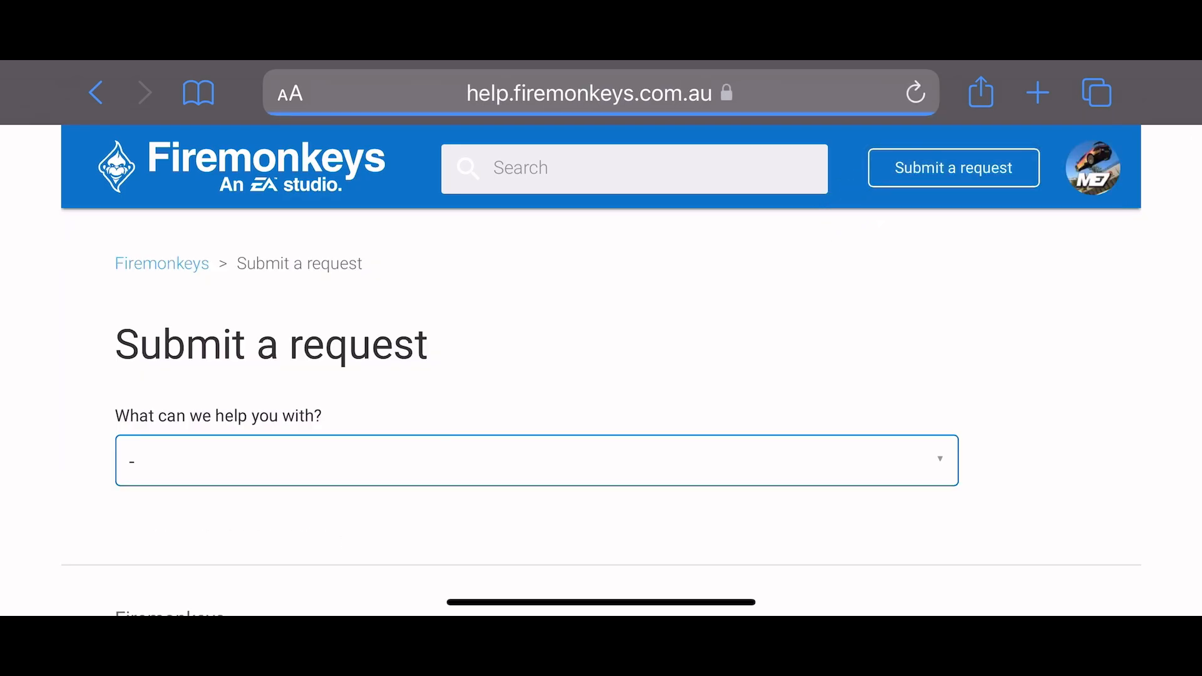
{"action": "left_click", "coordinate": [535, 472]}
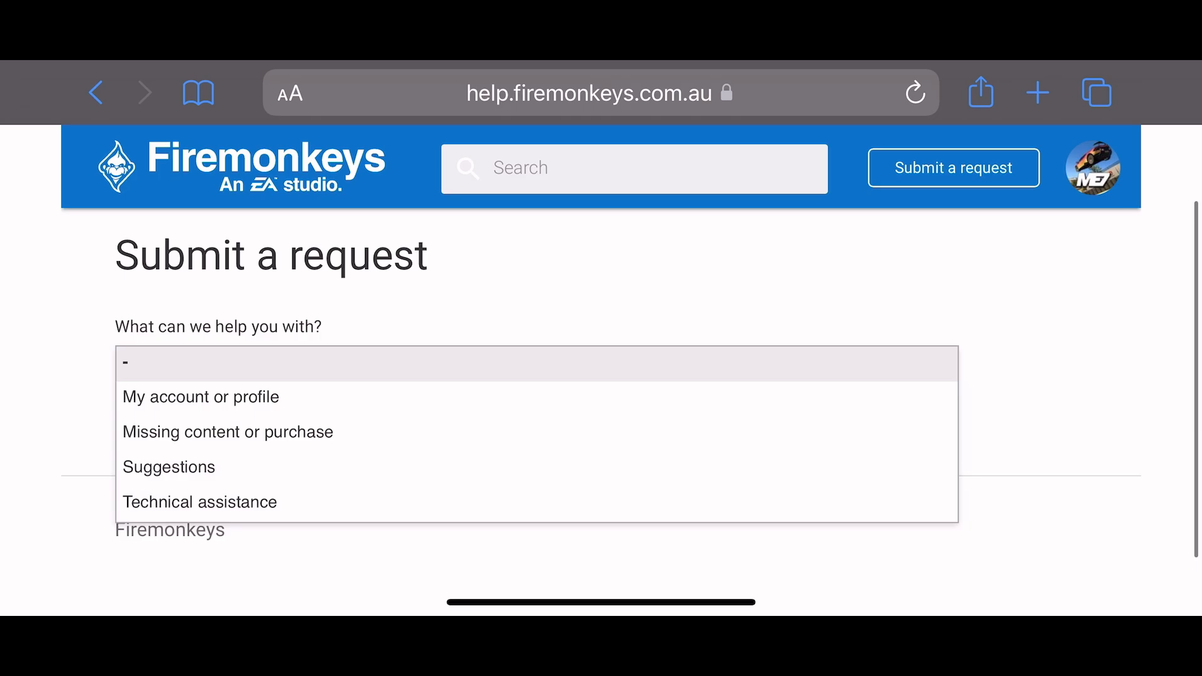
{"action": "left_click", "coordinate": [227, 432]}
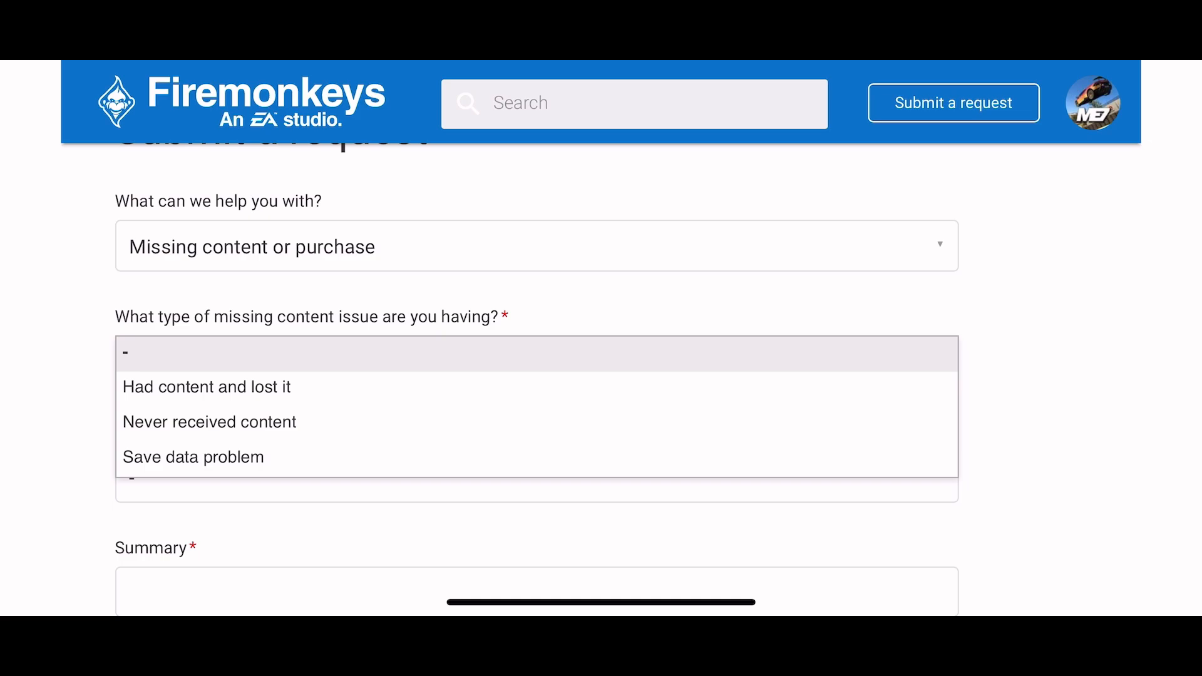
{"action": "left_click", "coordinate": [209, 421]}
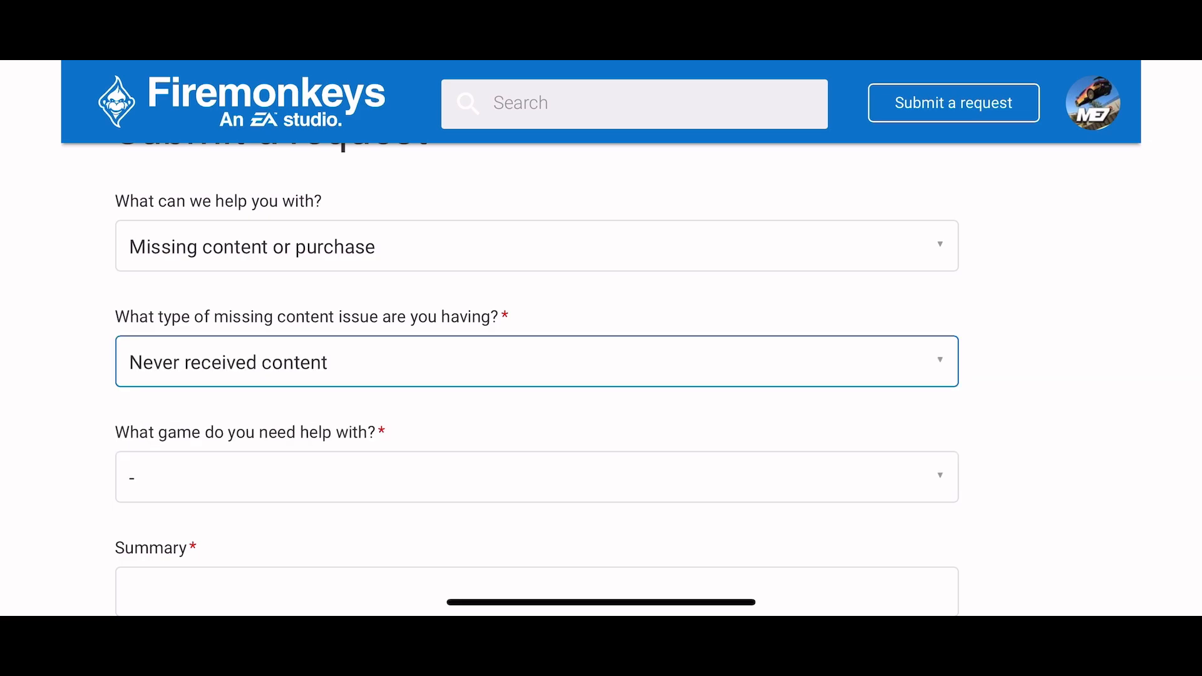
Set the game to Real Racing 3 and enter the summary 'Weekly time trial would not'
{"action": "left_click", "coordinate": [536, 475]}
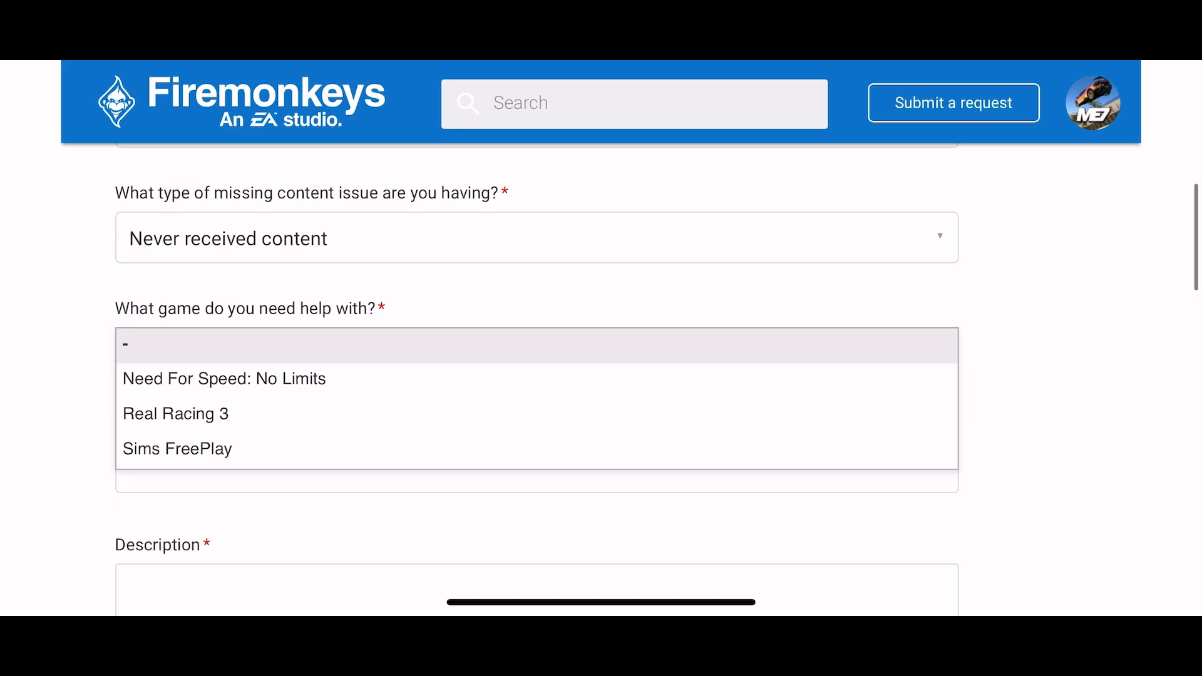
{"action": "left_click", "coordinate": [175, 413]}
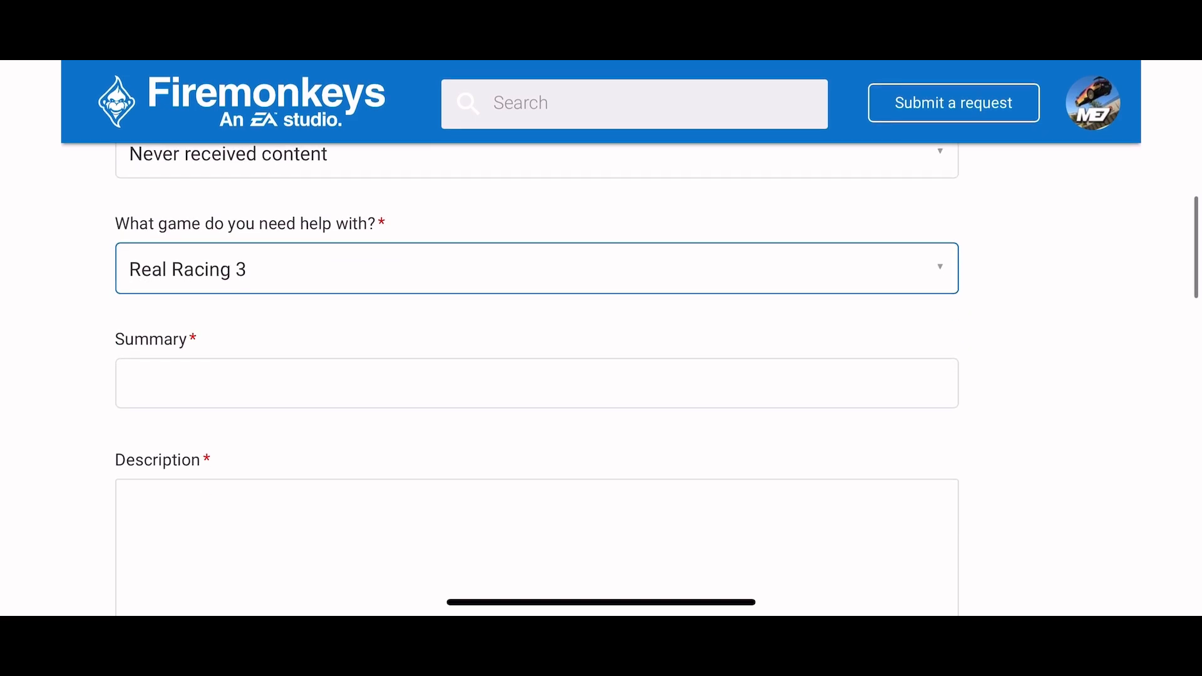
{"action": "type", "text": "Weekly time trial would not"}
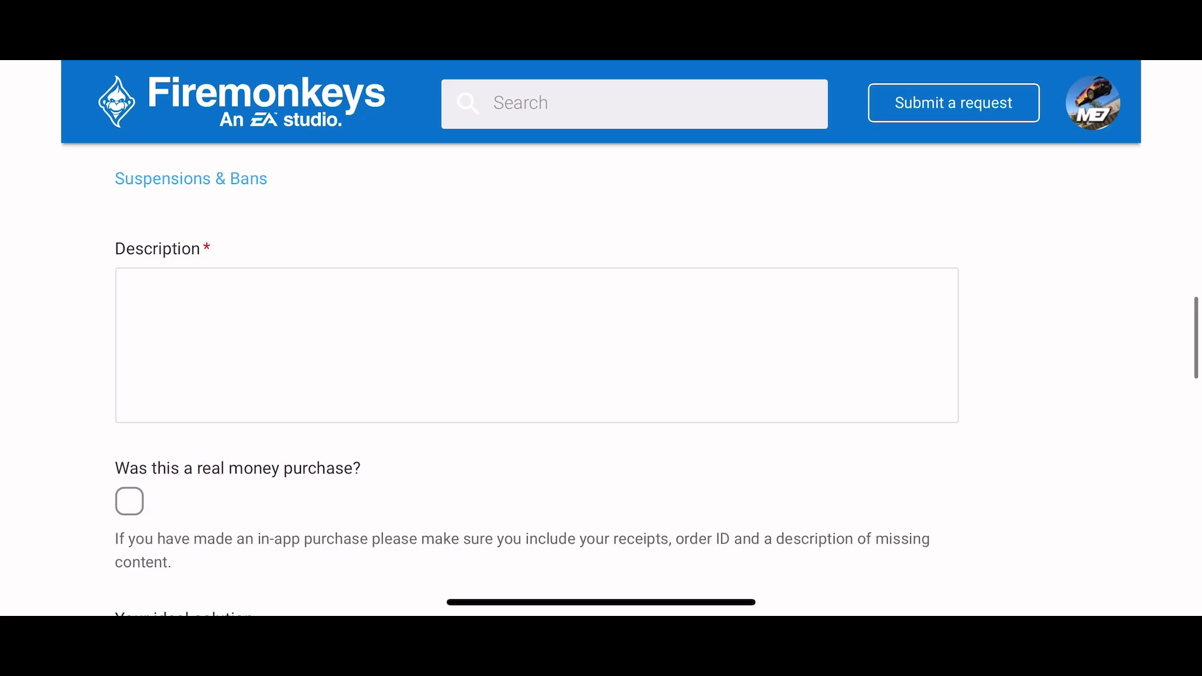
Describe the bug: the game would not record my time for the weekly time trial
{"action": "left_click", "coordinate": [535, 349]}
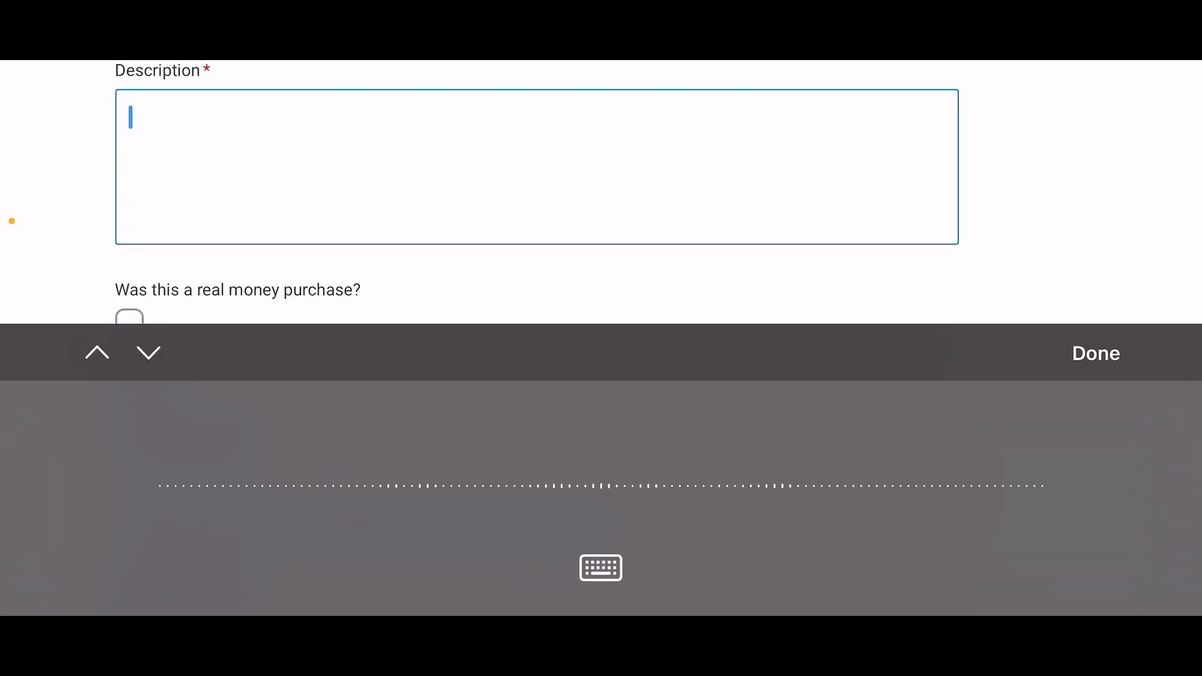
{"action": "type", "text": "The game would not record my time for the weekly time trial. The time I finished and would've put me into group C. I do not have any screenshots to show but was told to submit a ticket as this link as this was a known glitch"}
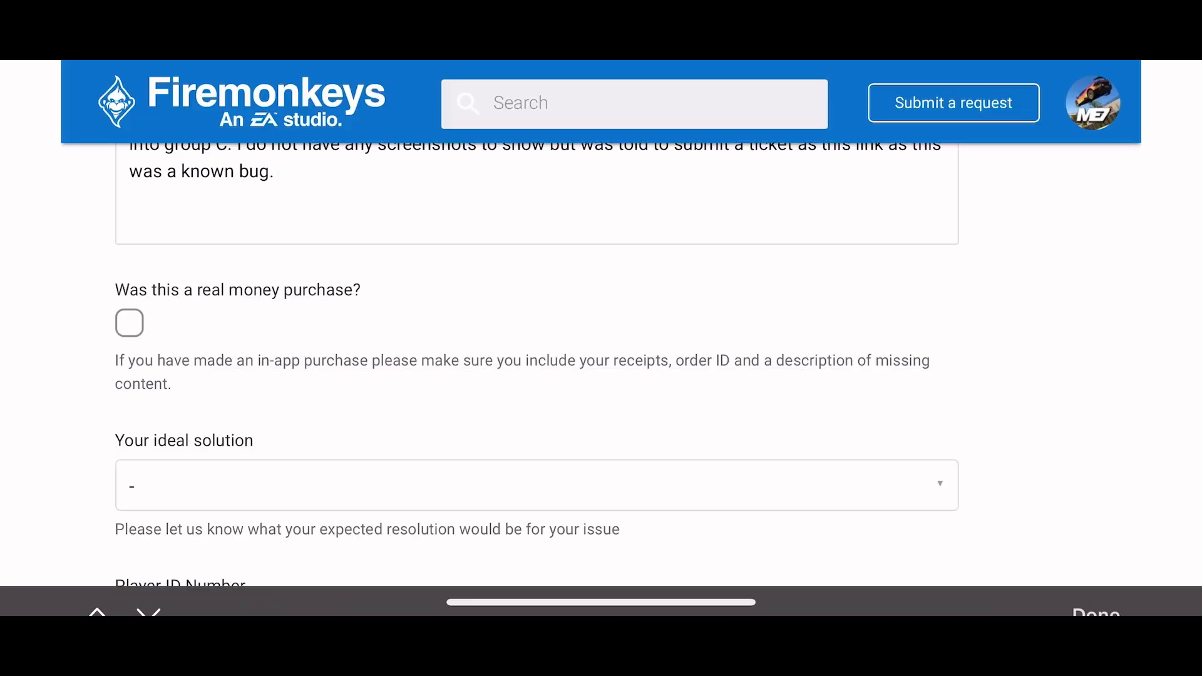
{"action": "scroll", "scroll_direction": "up", "scroll_amount": 3}
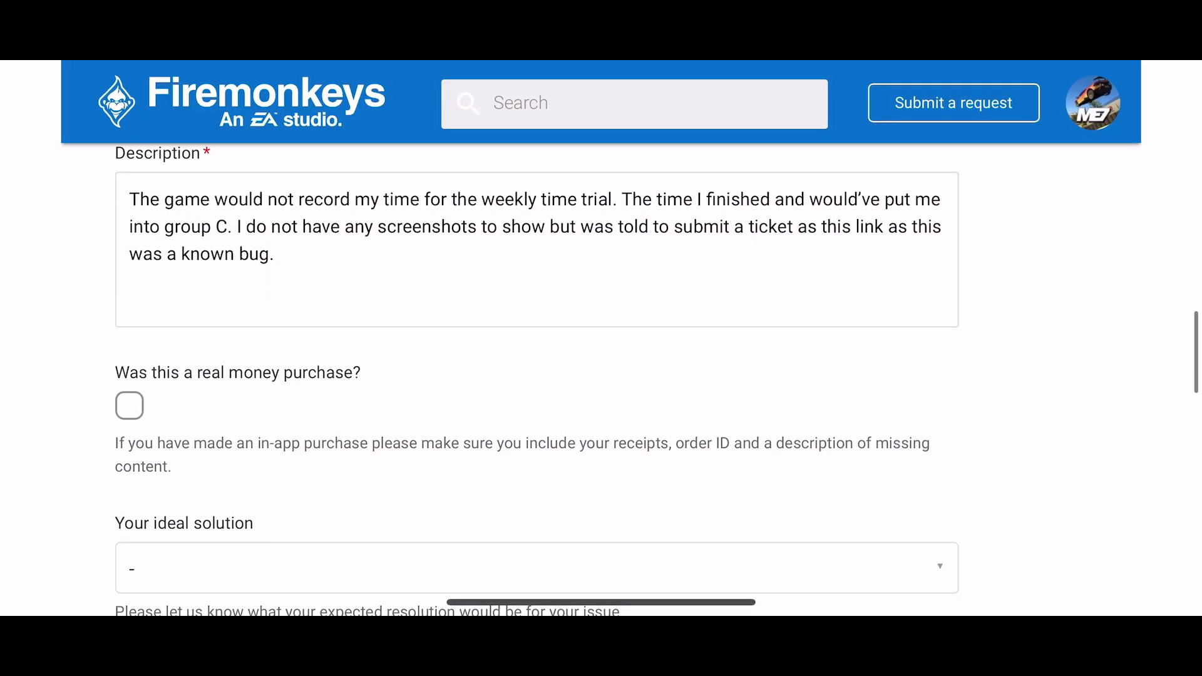
{"action": "scroll", "scroll_direction": "down", "scroll_amount": 3}
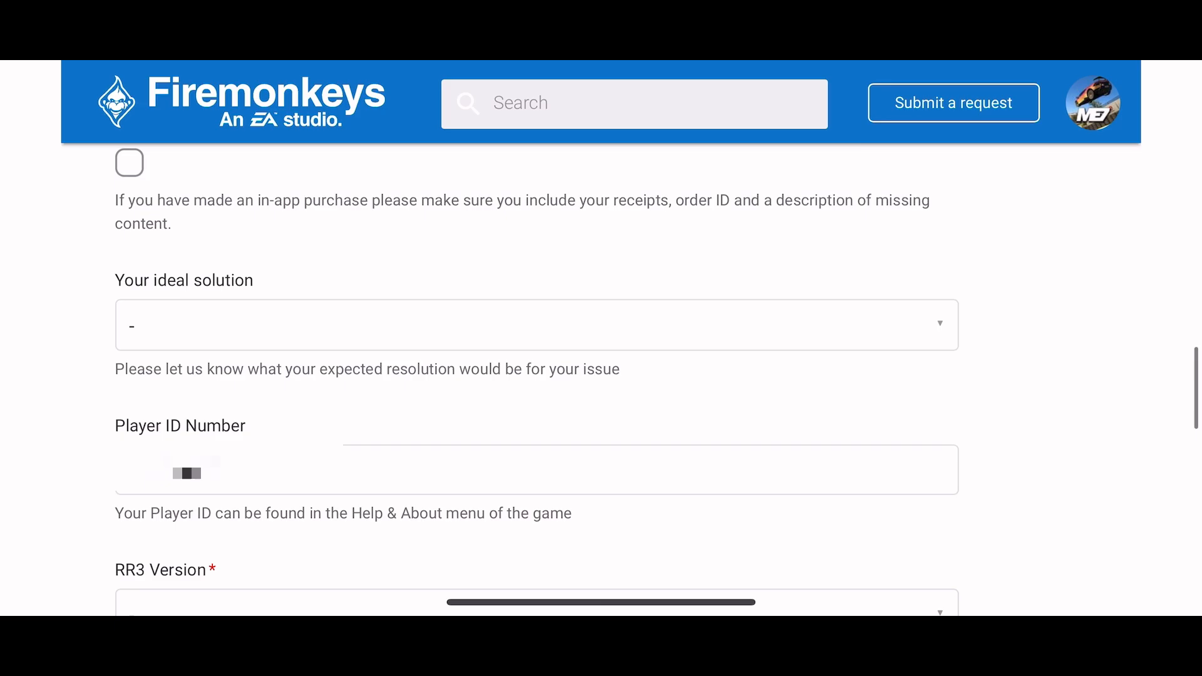
Choose a gift or reimbursement from support as ideal solution and RR3 Version 10.4
{"action": "left_click", "coordinate": [534, 310]}
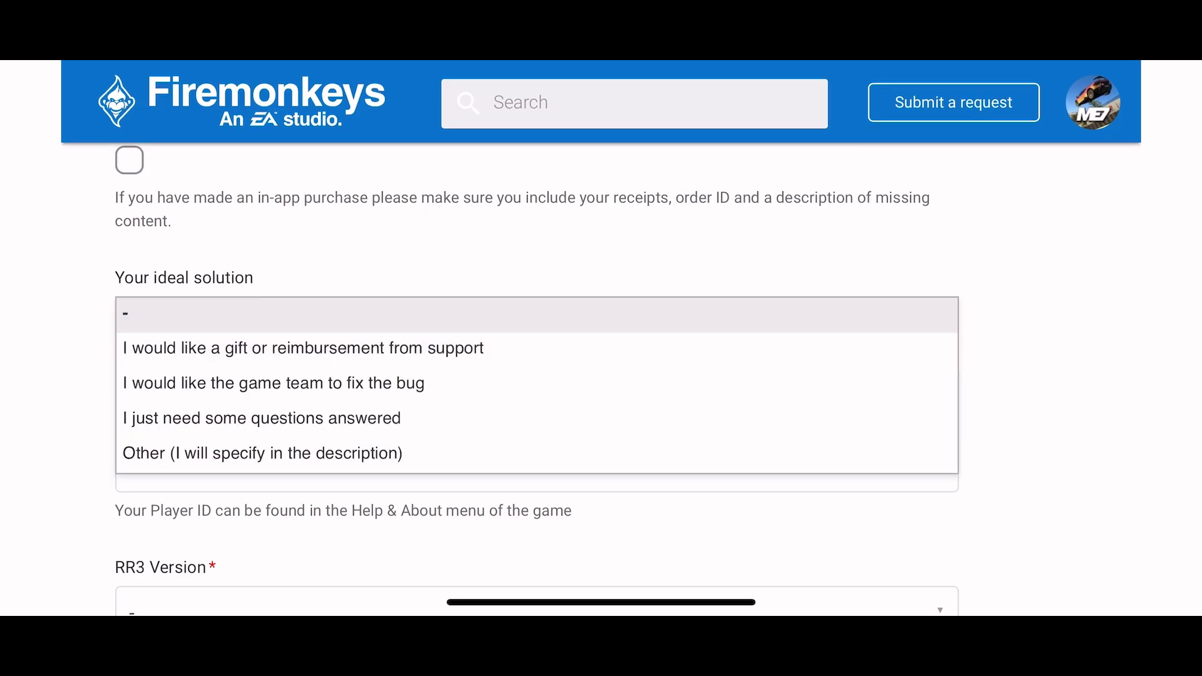
{"action": "left_click", "coordinate": [302, 348]}
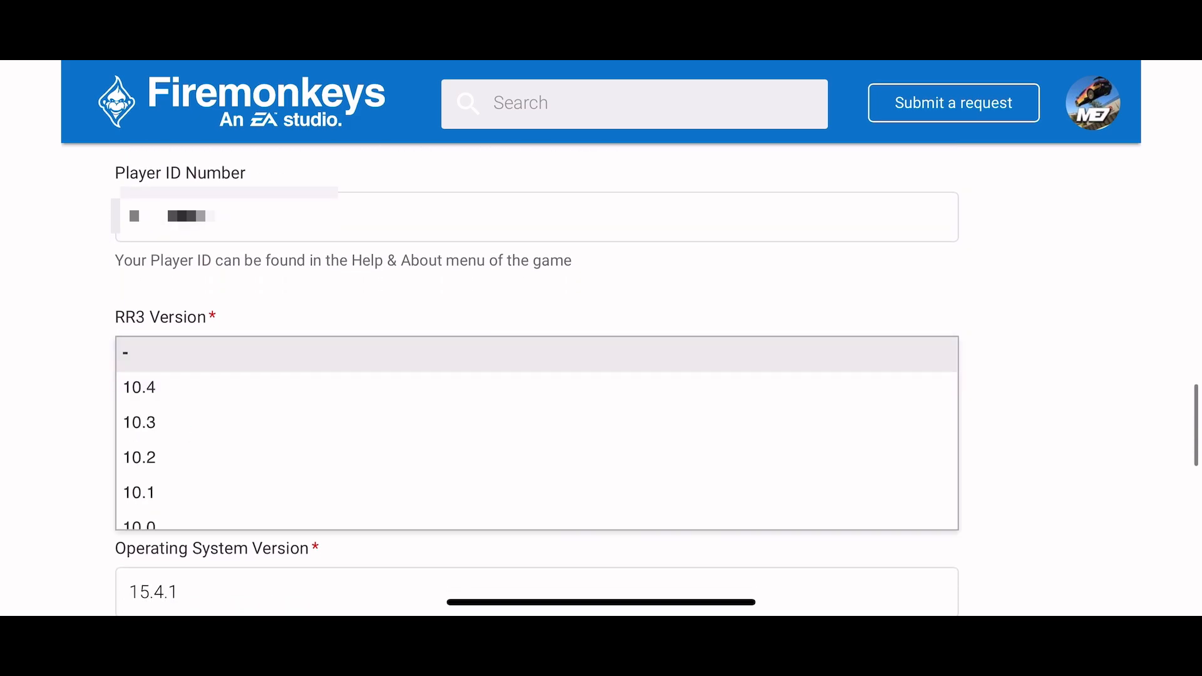
{"action": "left_click", "coordinate": [139, 388]}
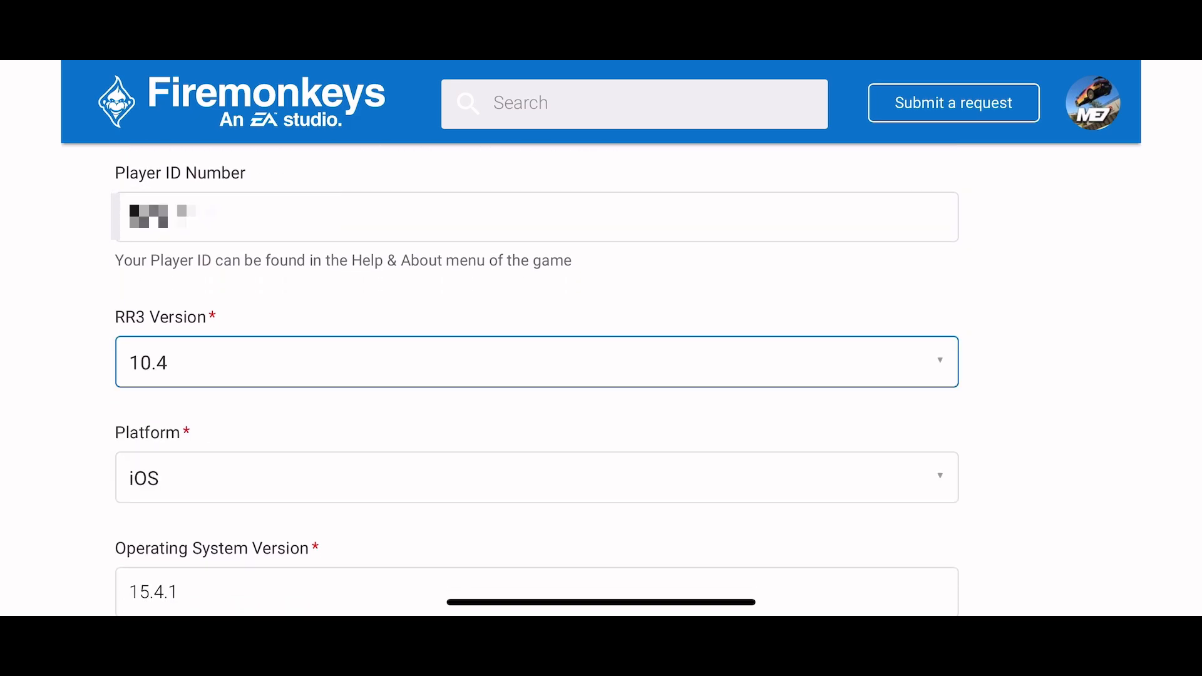
Enter iPhone13 Pro Max as the Device Model
{"action": "scroll", "scroll_direction": "down", "scroll_amount": 3}
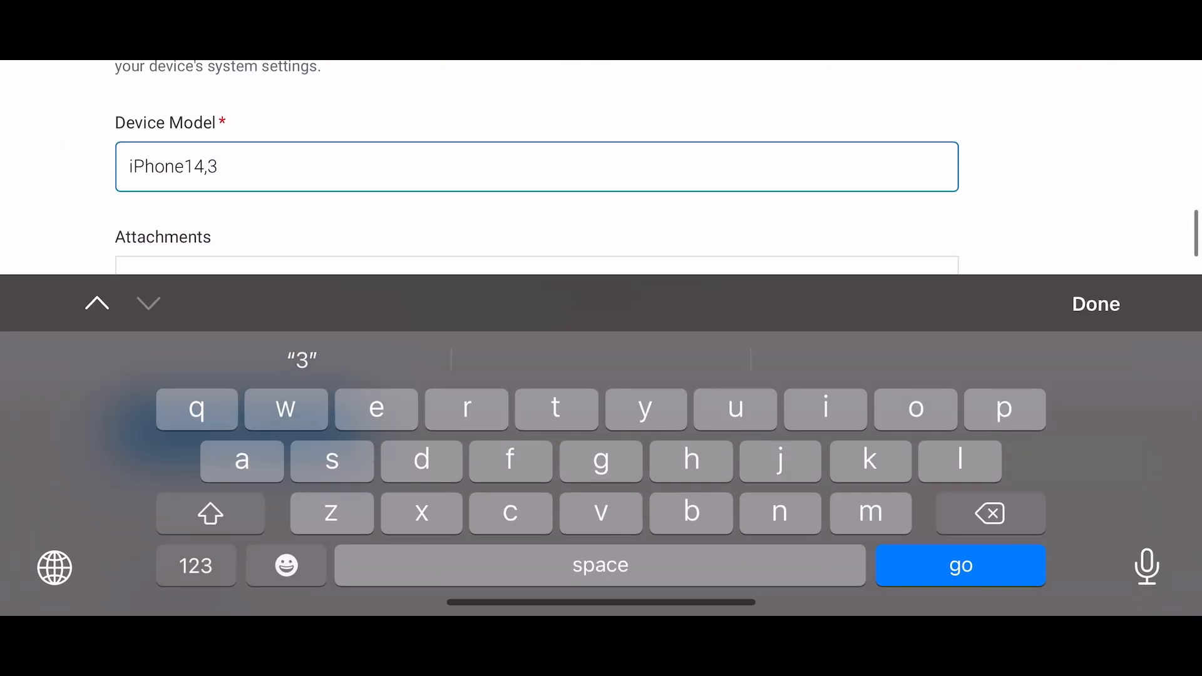
{"action": "type", "text": "iPhone13 Pro Max"}
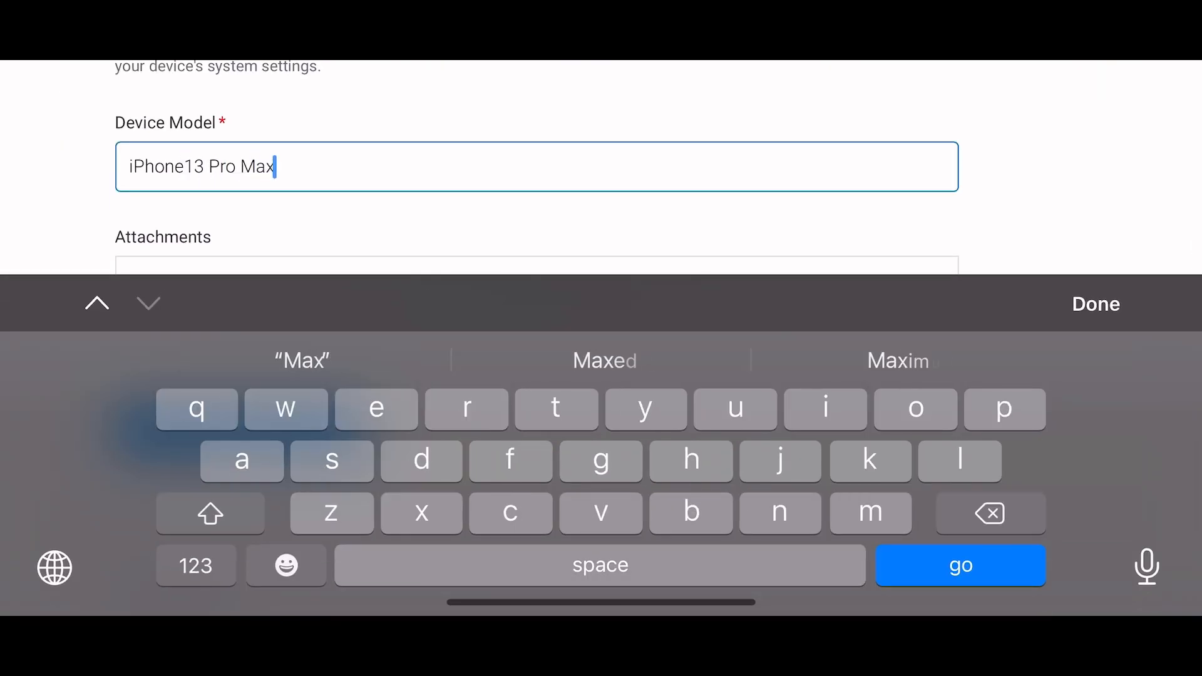
{"action": "left_click", "coordinate": [1095, 303]}
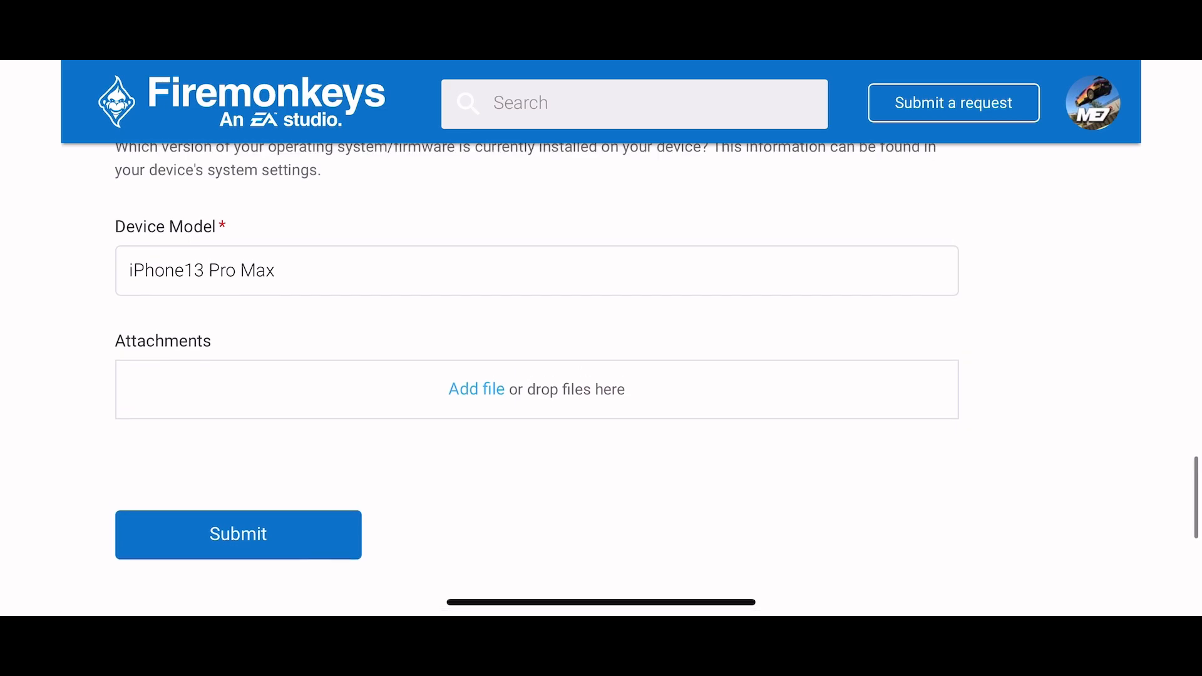
{"action": "scroll", "scroll_direction": "up", "scroll_amount": 3}
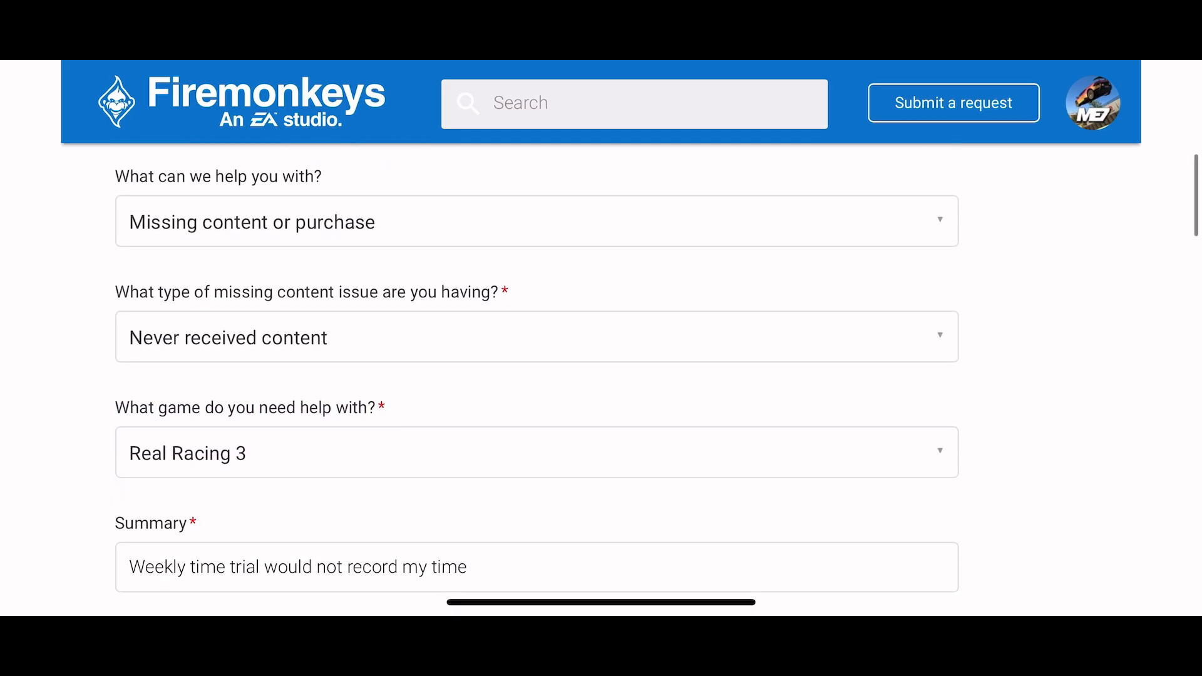
{"action": "scroll", "scroll_direction": "down", "scroll_amount": 3}
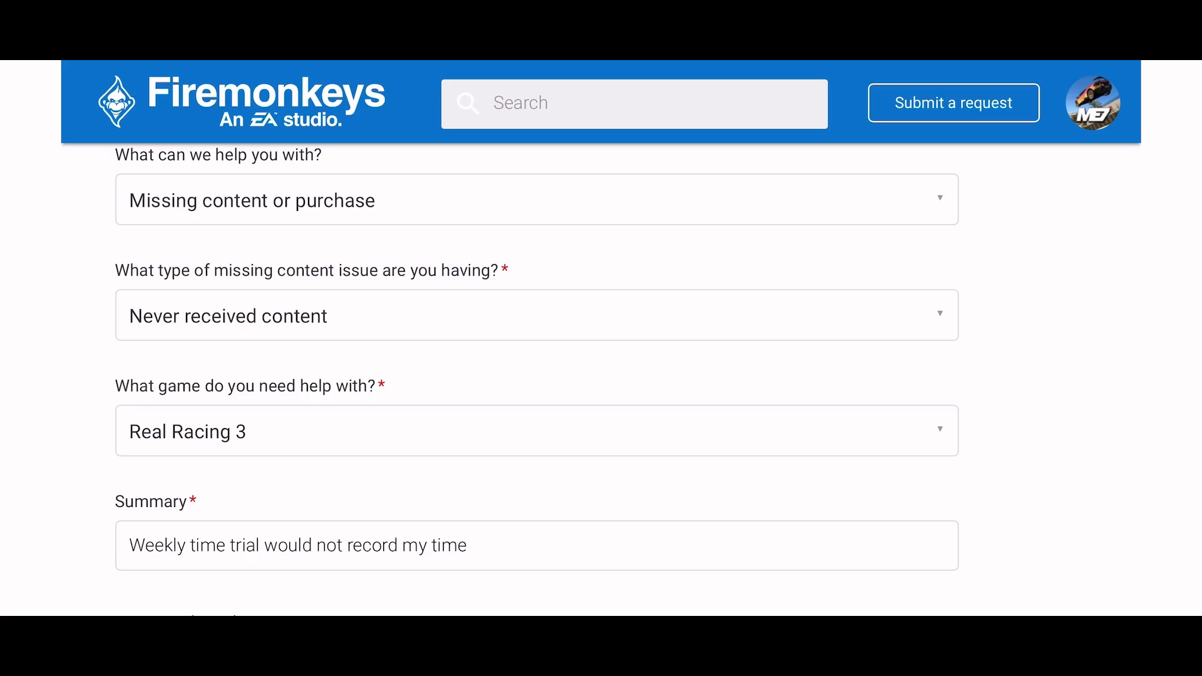
{"action": "scroll", "scroll_direction": "down", "scroll_amount": 3}
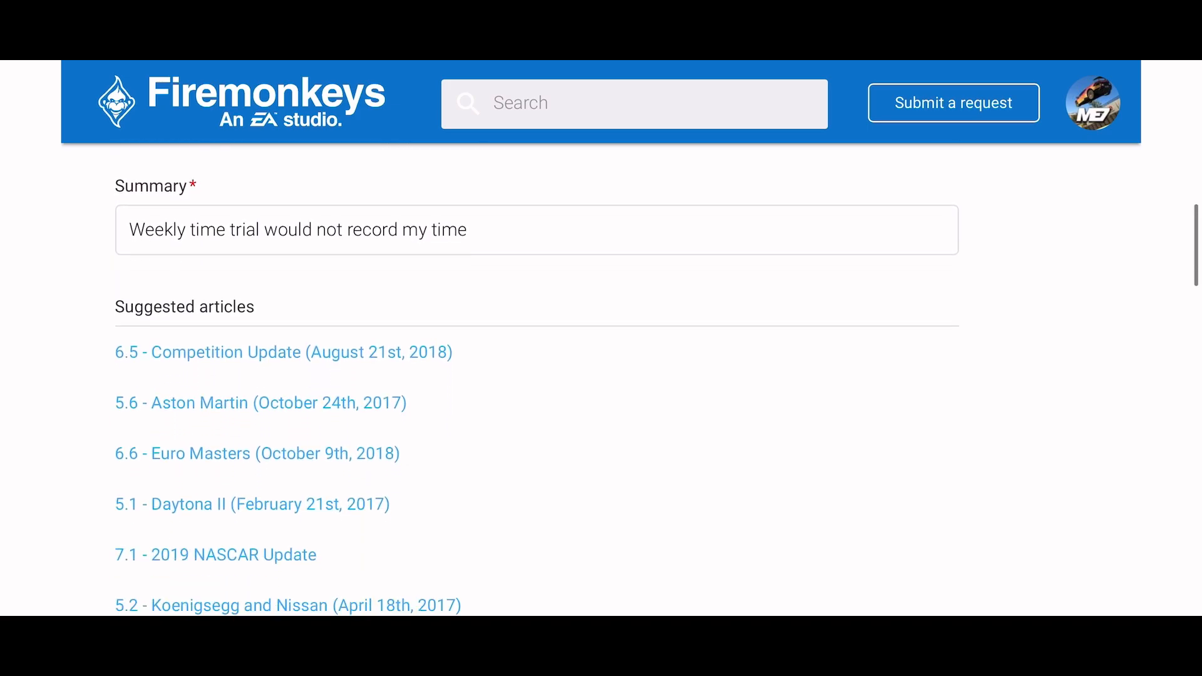
{"action": "scroll", "scroll_direction": "down", "scroll_amount": 3}
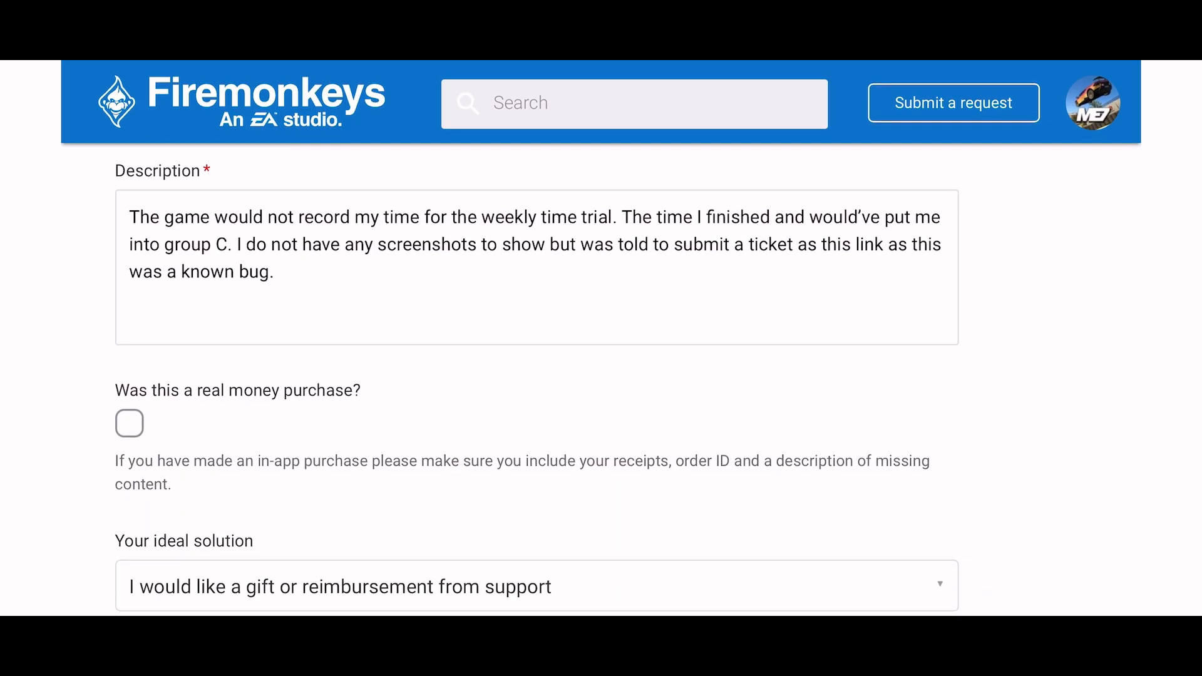
{"action": "scroll", "scroll_direction": "down", "scroll_amount": 3}
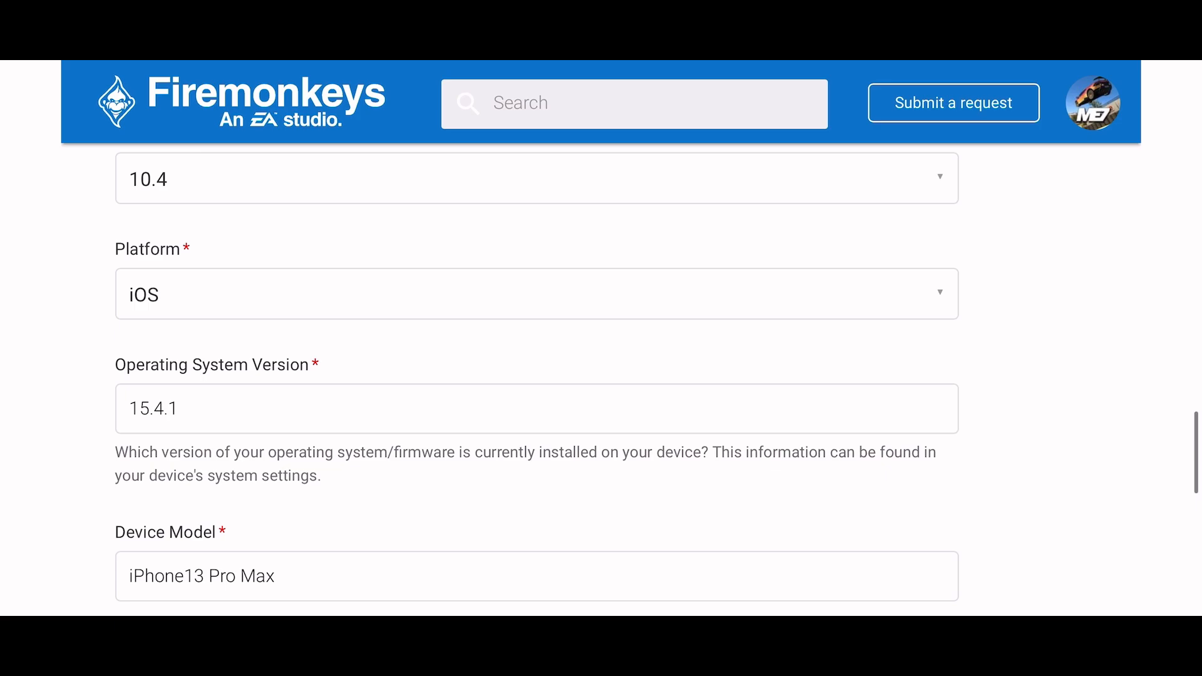
{"action": "scroll", "scroll_direction": "down", "scroll_amount": 3}
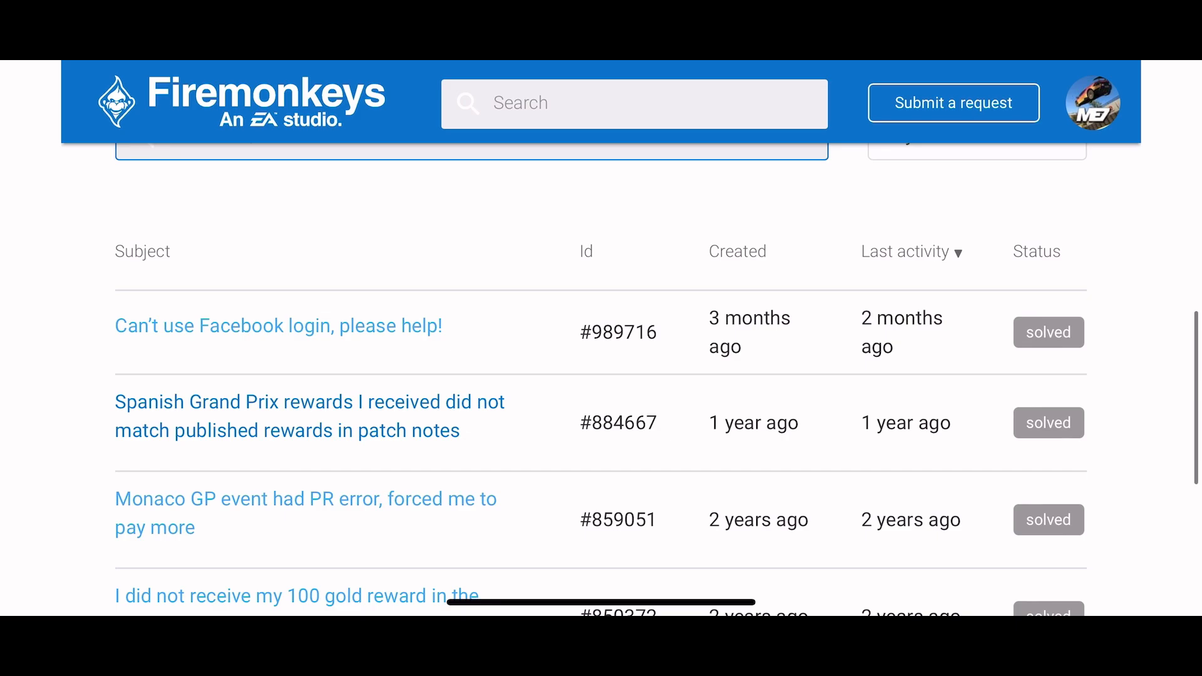
Find and open the past ticket about the missing Berlin Formula E 100 gold reward
{"action": "scroll", "scroll_direction": "down", "scroll_amount": 3}
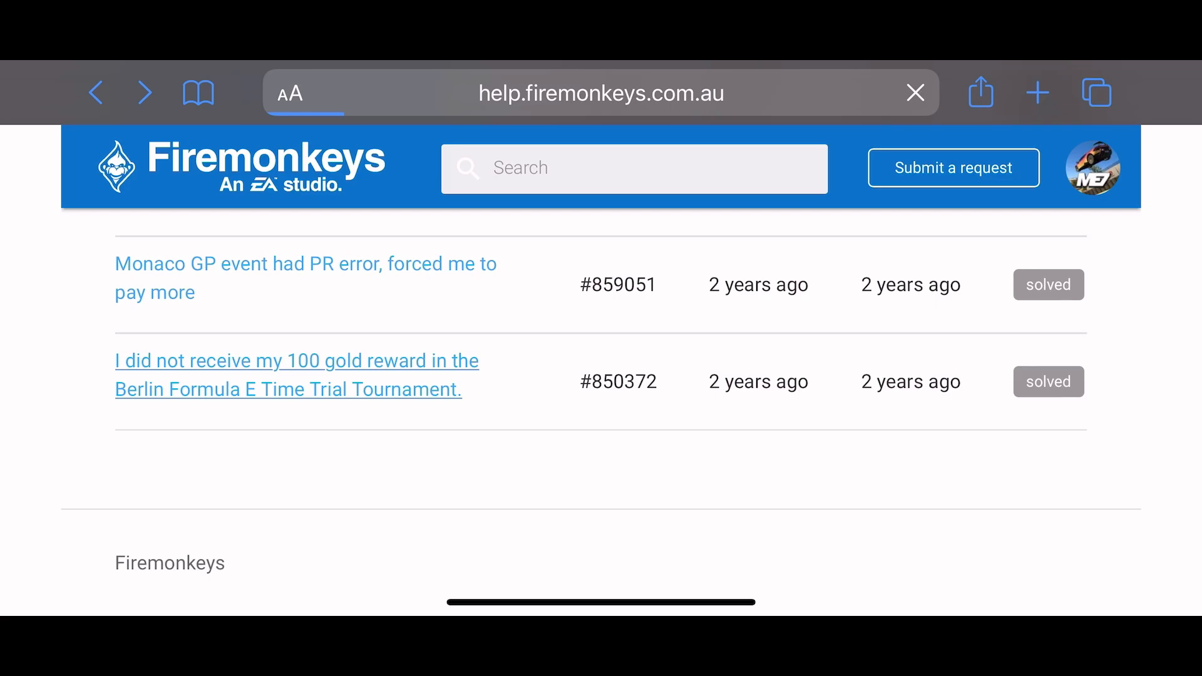
{"action": "left_click", "coordinate": [297, 375]}
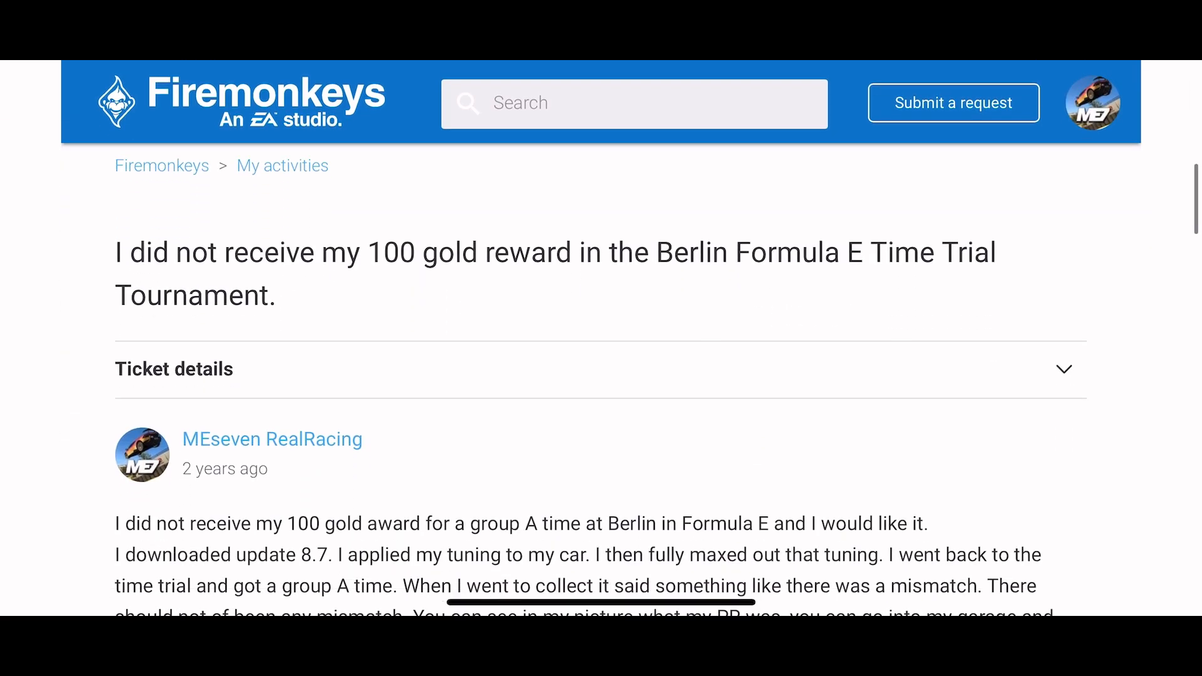
{"action": "scroll", "scroll_direction": "down", "scroll_amount": 3}
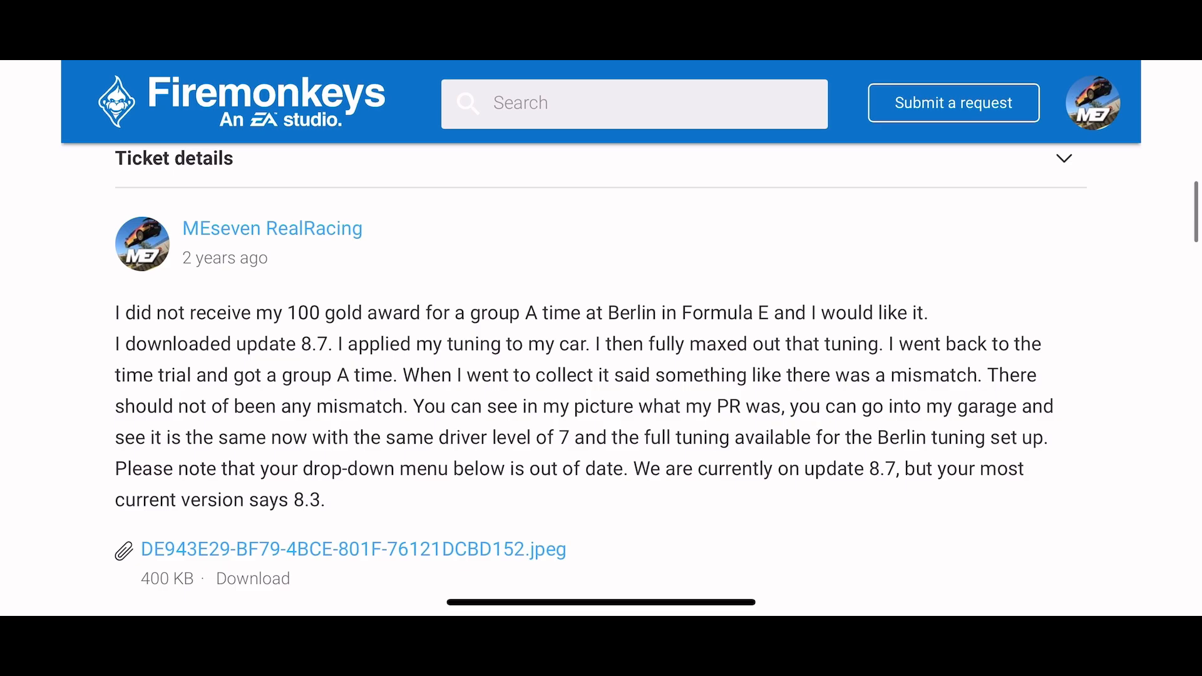
{"action": "scroll", "scroll_direction": "down", "scroll_amount": 3}
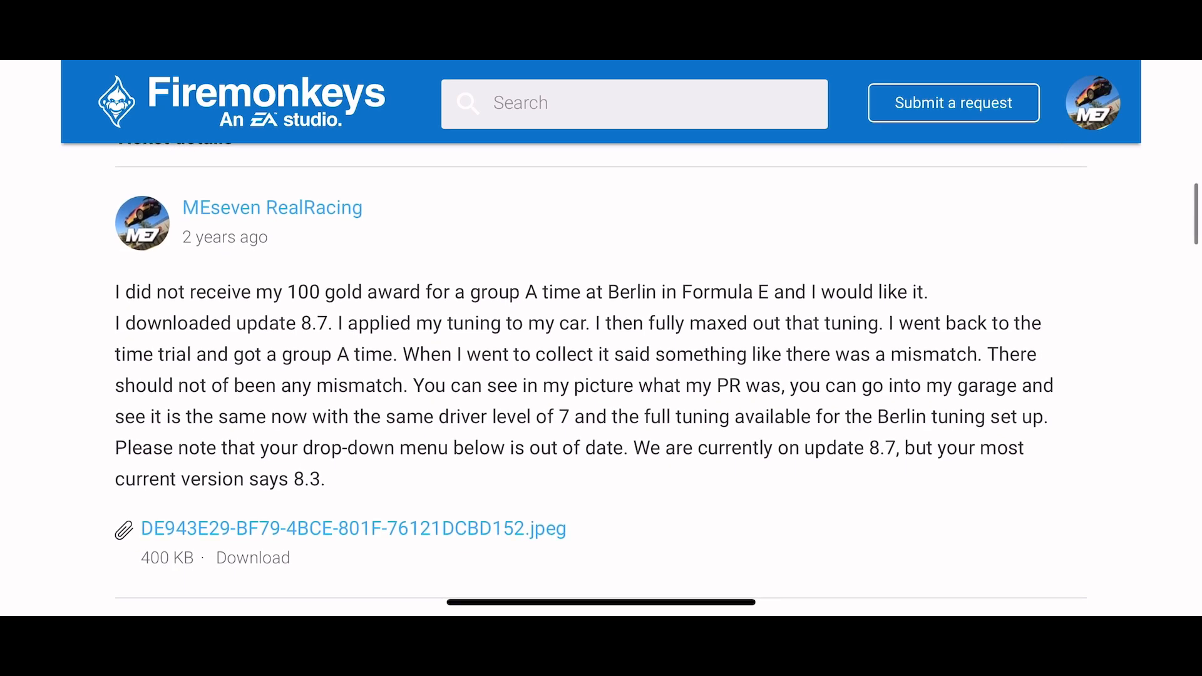
Read through the ticket's conversation, including support's reply and the player's response
{"action": "scroll", "scroll_direction": "down", "scroll_amount": 3}
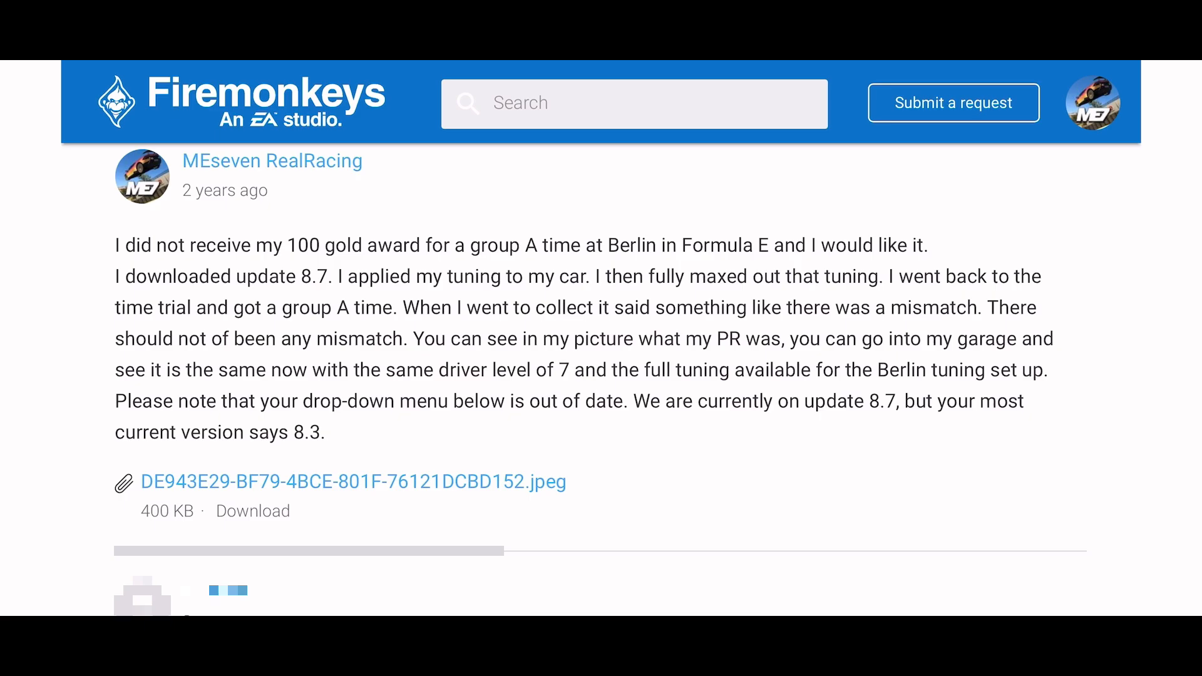
{"action": "scroll", "scroll_direction": "down", "scroll_amount": 3}
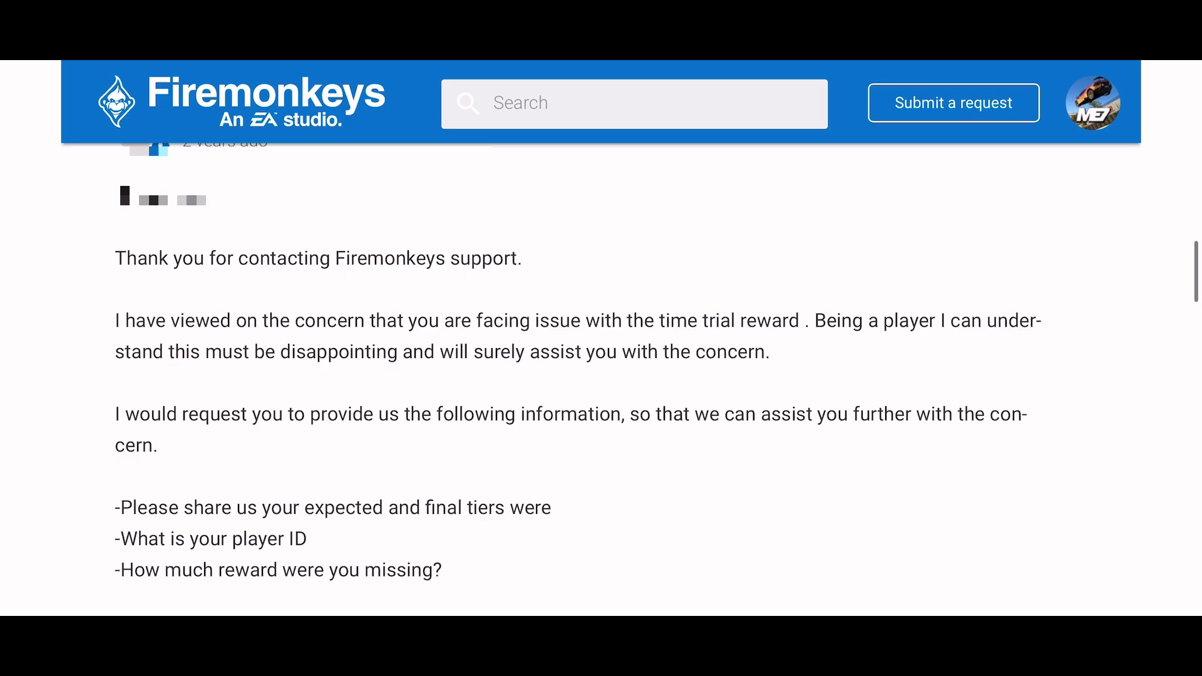
{"action": "scroll", "scroll_direction": "up", "scroll_amount": 3}
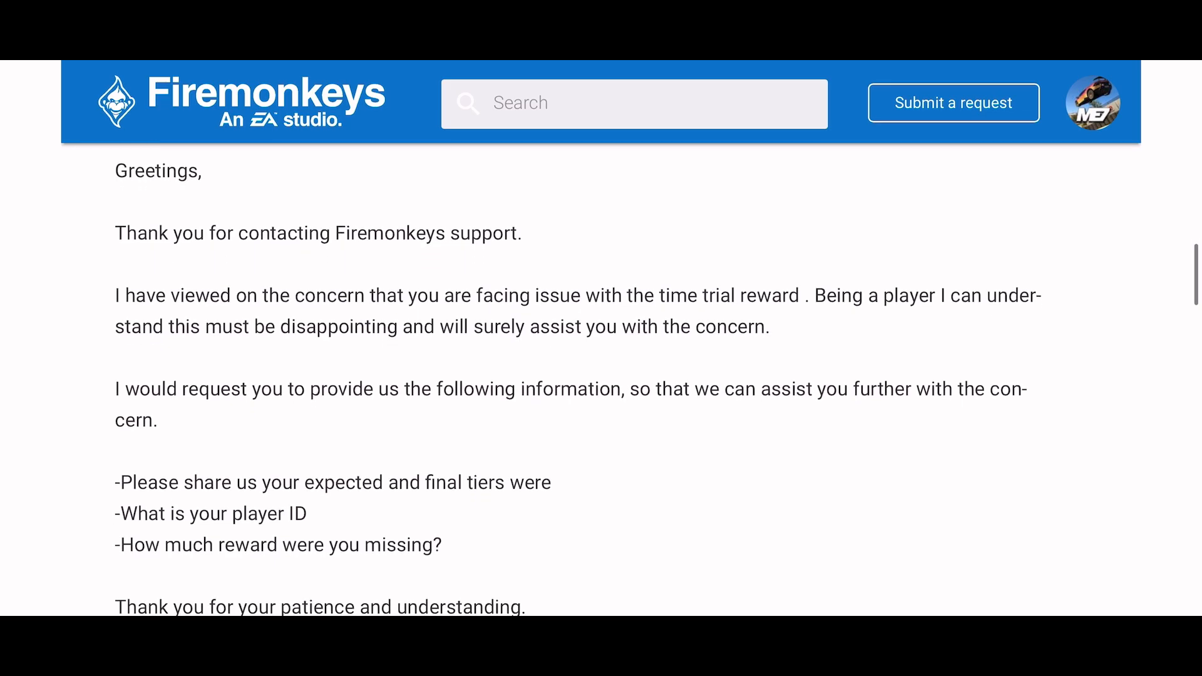
{"action": "scroll", "scroll_direction": "down", "scroll_amount": 3}
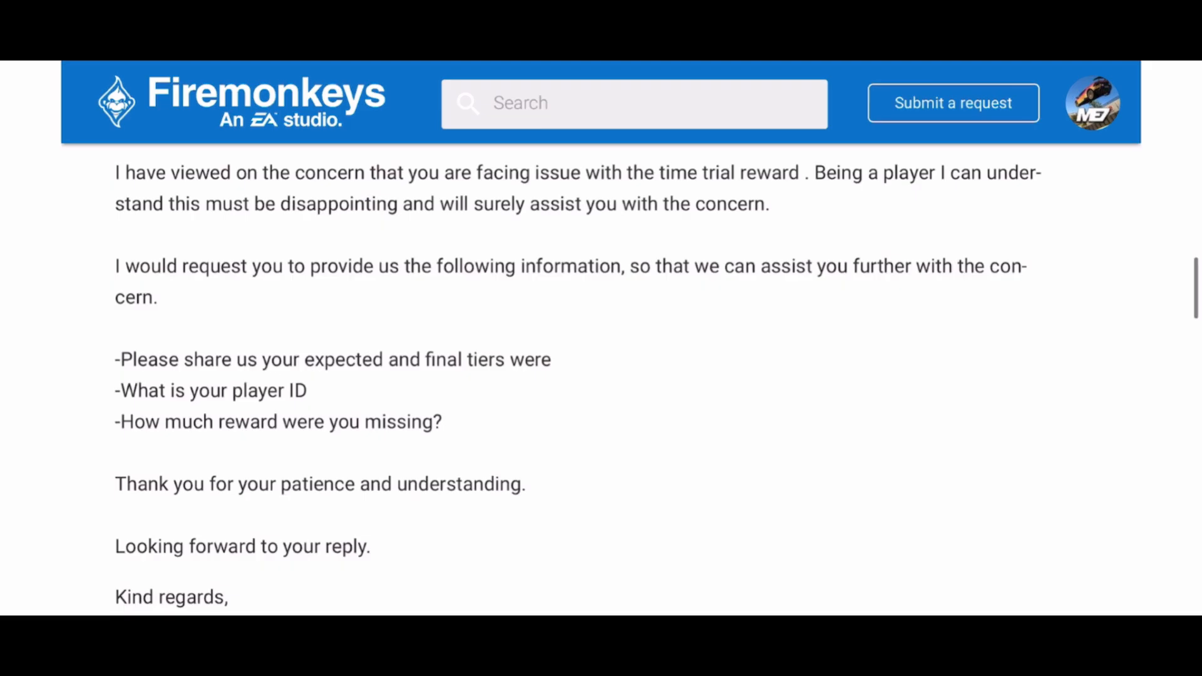
{"action": "scroll", "scroll_direction": "down", "scroll_amount": 3}
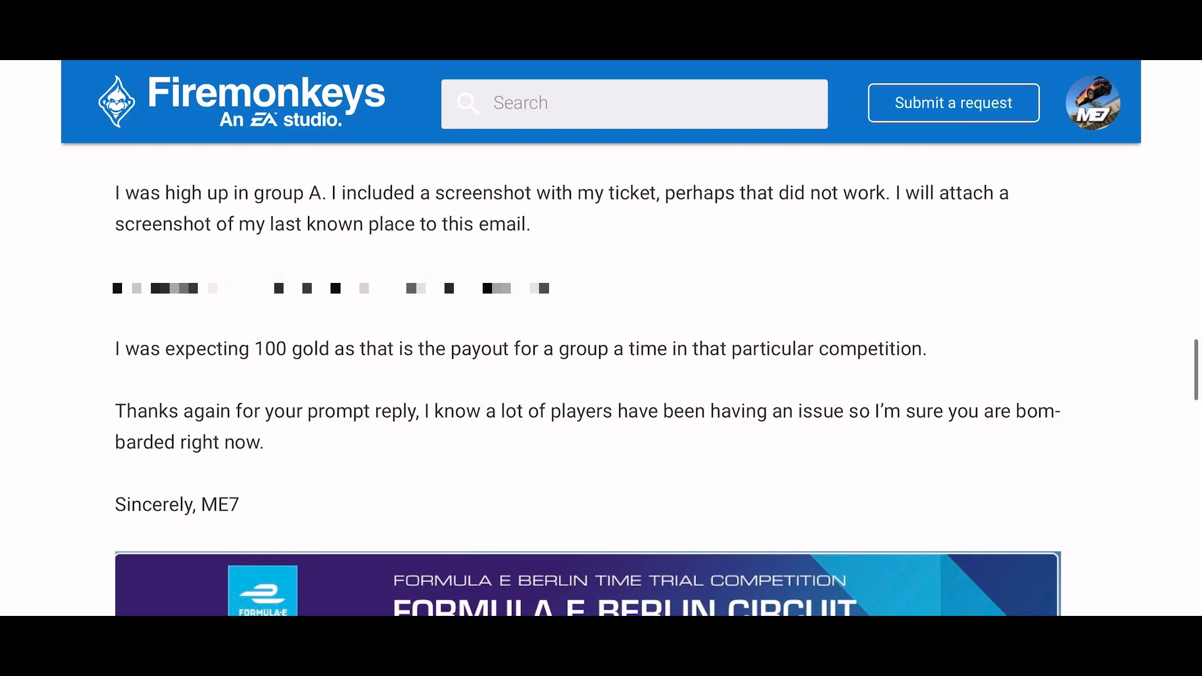